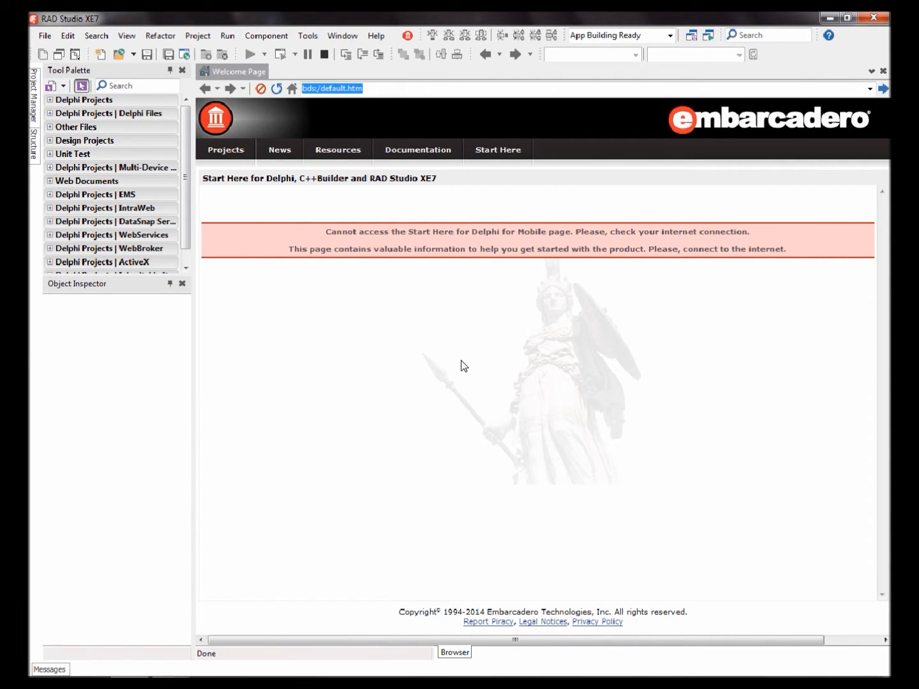
{"action": "mouse_move", "coordinate": [69, 159]}
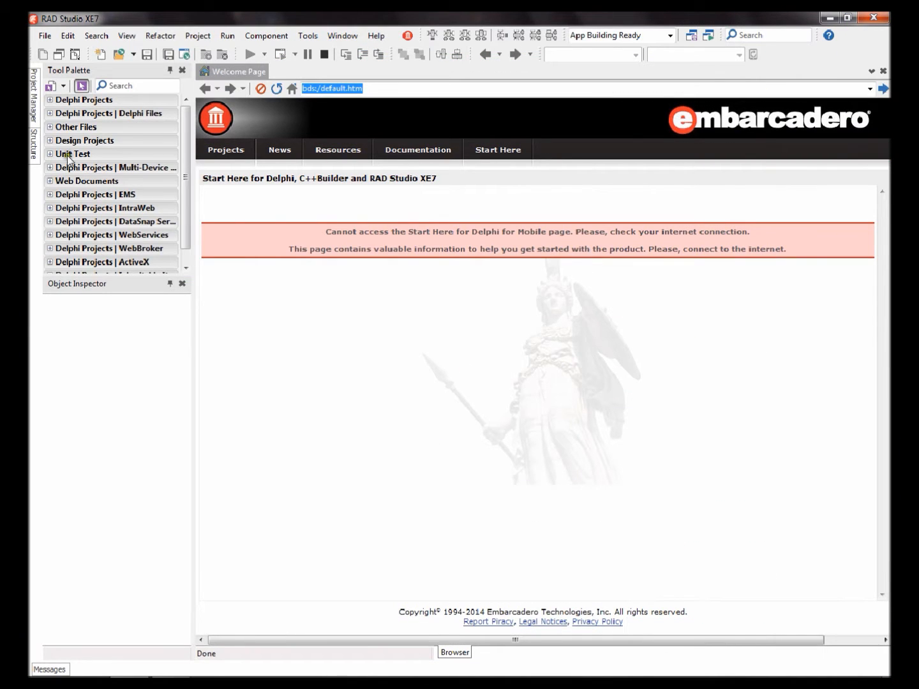
Step: Start a new VCL Forms Application with a blank form and reach the Component commands
{"action": "left_click", "coordinate": [45, 36]}
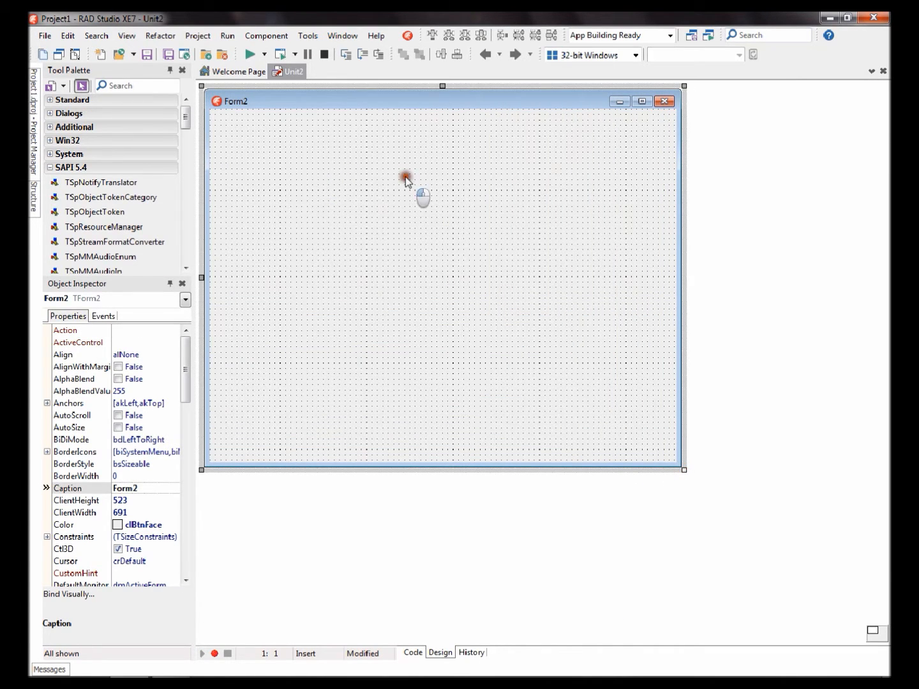
{"action": "left_click", "coordinate": [267, 36]}
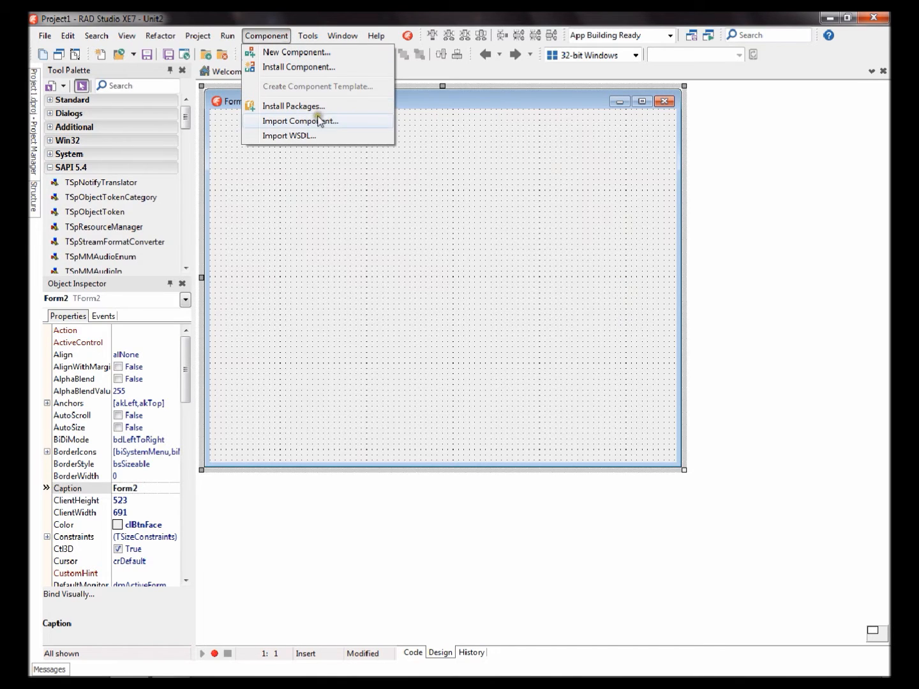
{"action": "mouse_move", "coordinate": [318, 127]}
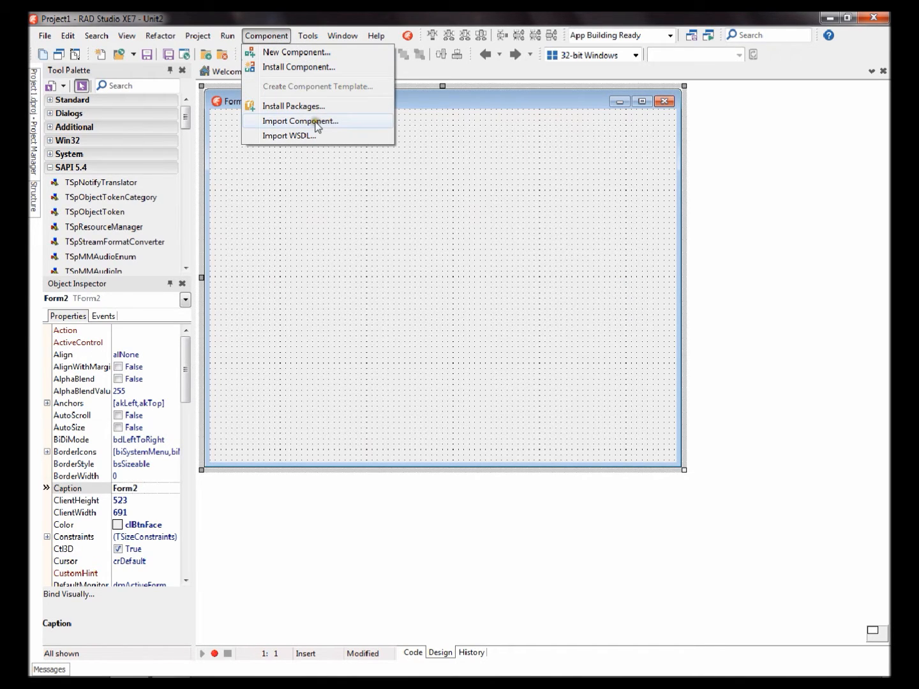
Step: Import a type library, selecting the Microsoft Speech Object Library
{"action": "left_click", "coordinate": [300, 121]}
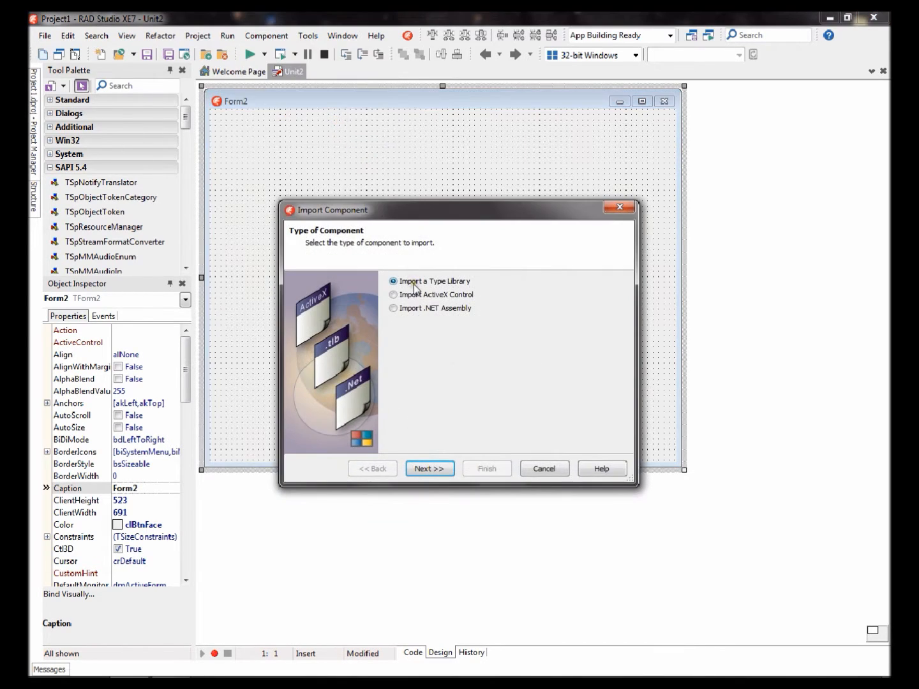
{"action": "mouse_move", "coordinate": [434, 455]}
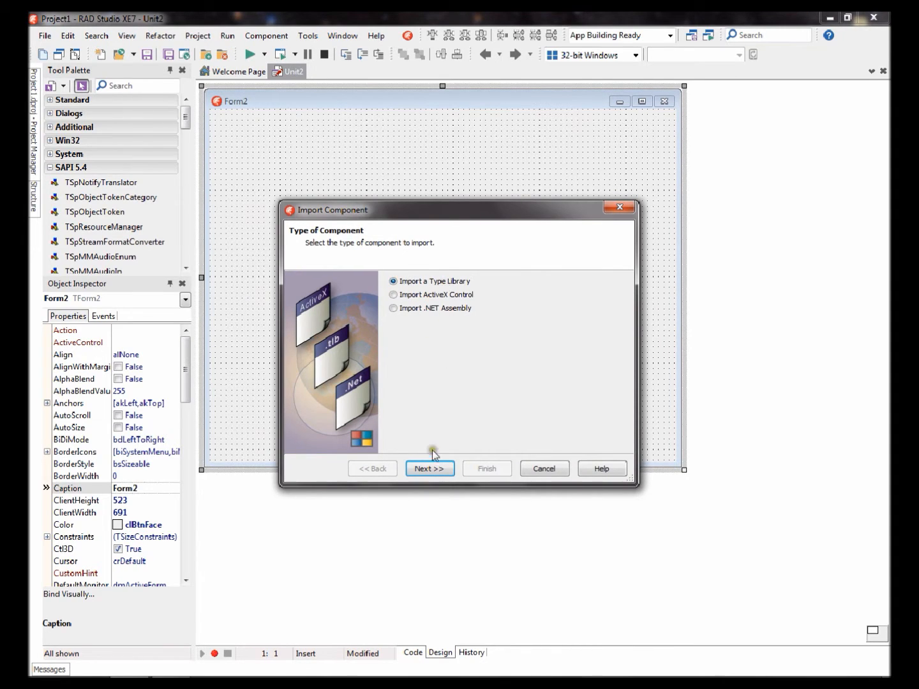
{"action": "left_click", "coordinate": [429, 469]}
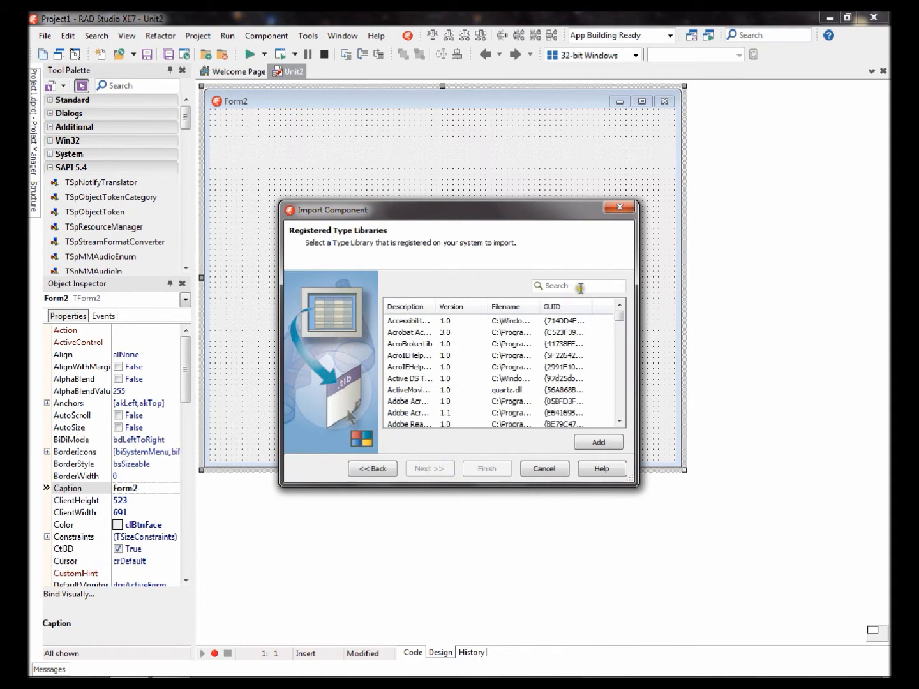
{"action": "type", "text": "microsoft"}
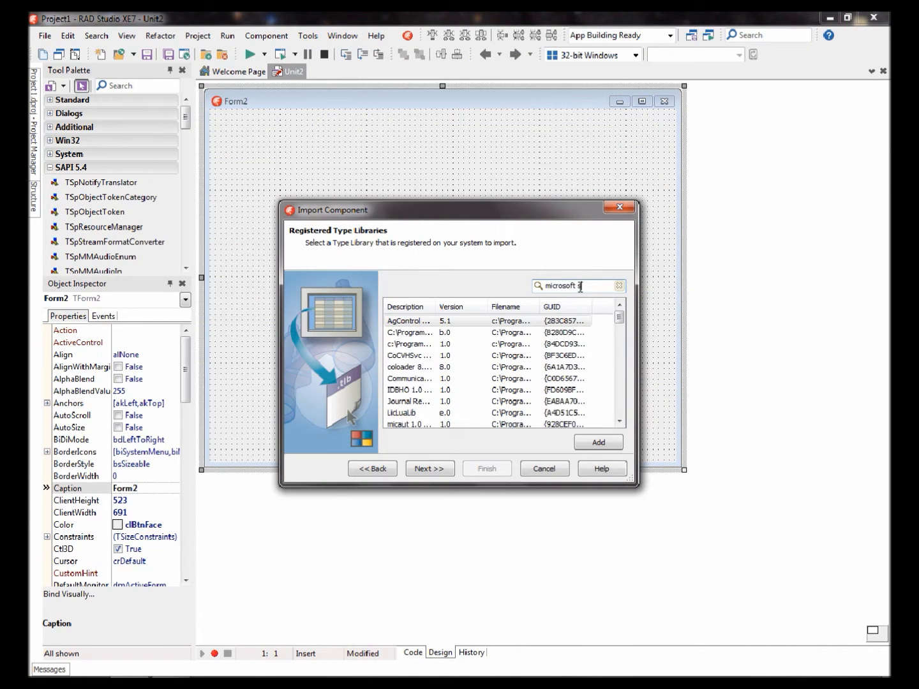
{"action": "type", "text": "speed"}
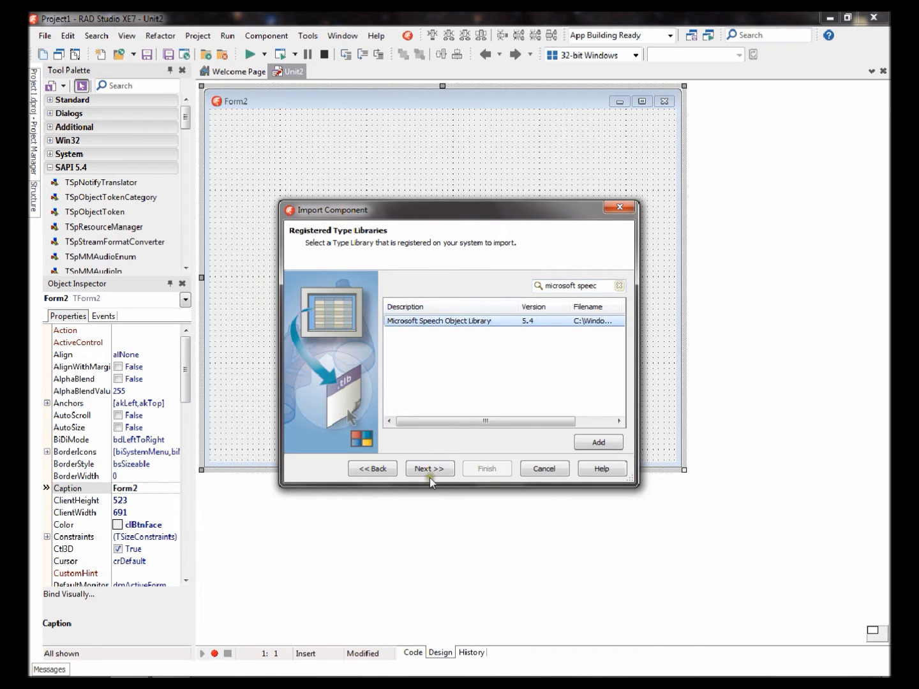
{"action": "left_click", "coordinate": [429, 468]}
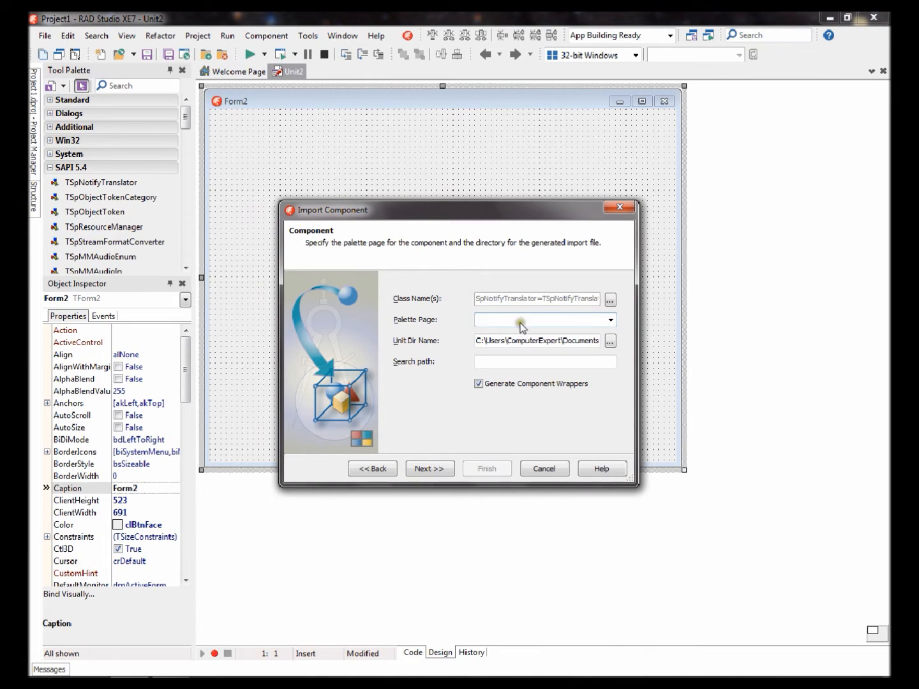
Step: Set the palette page to SAPI 5.4 and choose to install into a new package
{"action": "type", "text": "SAPI 5.4"}
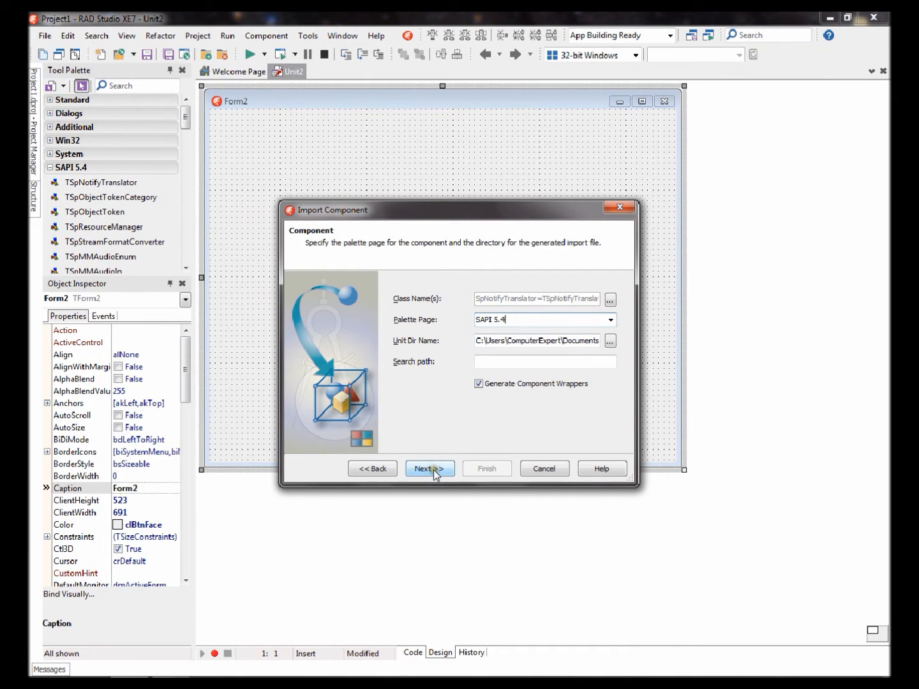
{"action": "left_click", "coordinate": [429, 468]}
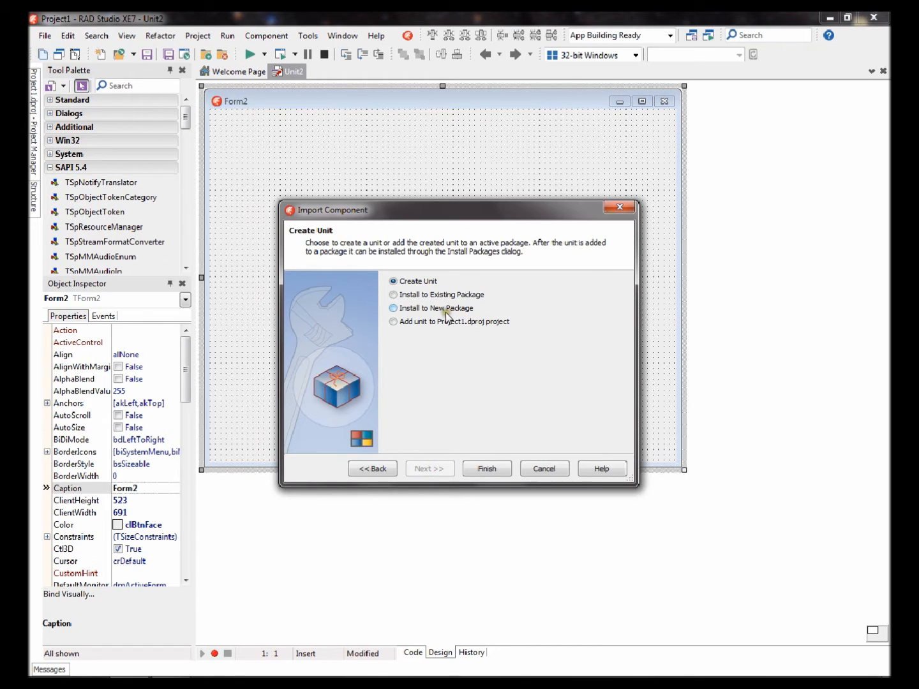
{"action": "left_click", "coordinate": [393, 309]}
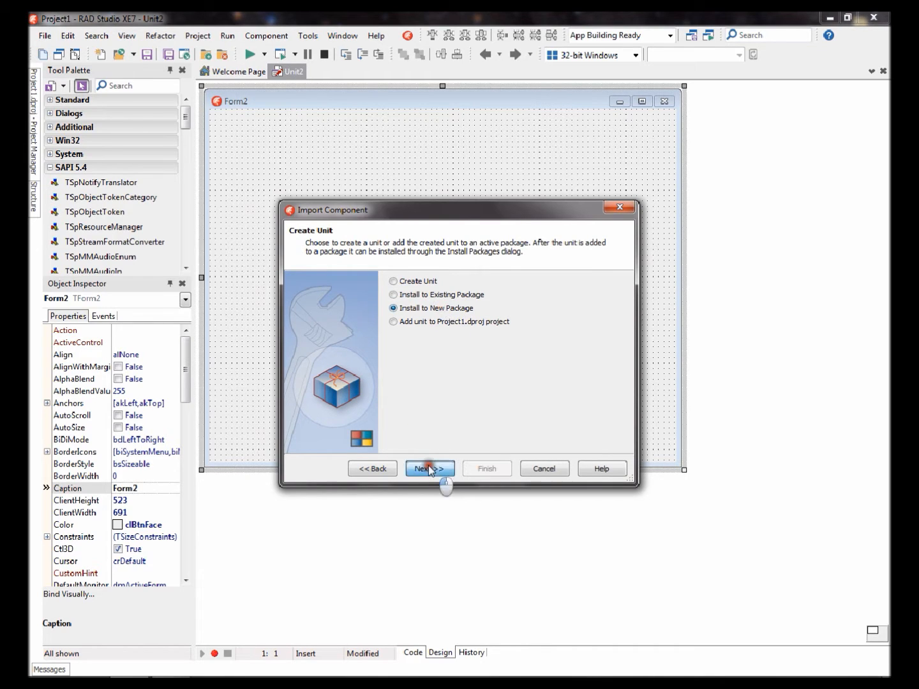
Step: Save the new package as SpeechLibrary.dpk in D:\My Stuff\PC Talk
{"action": "left_click", "coordinate": [429, 469]}
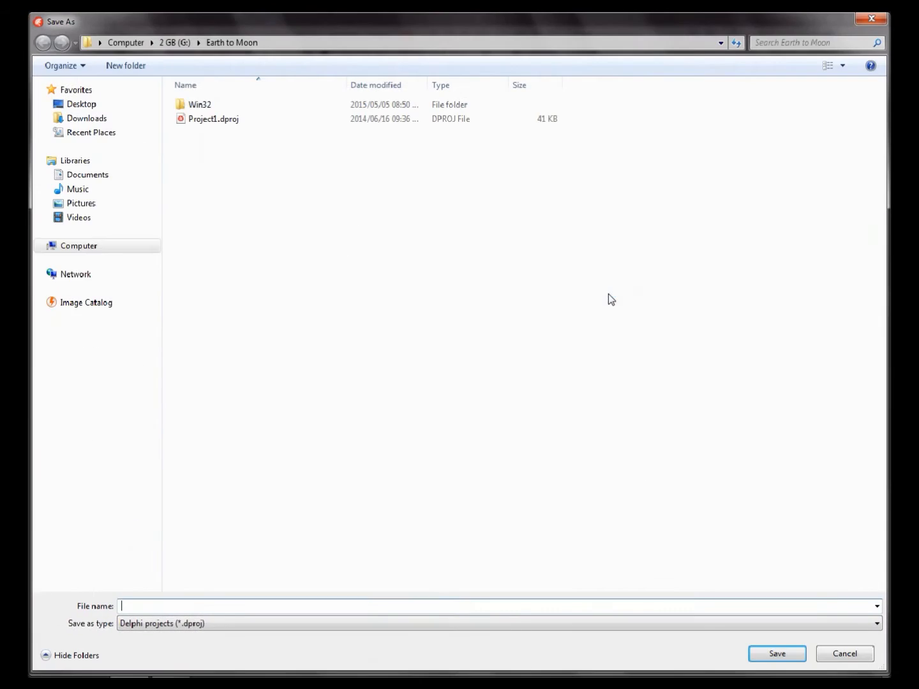
{"action": "left_click", "coordinate": [51, 246]}
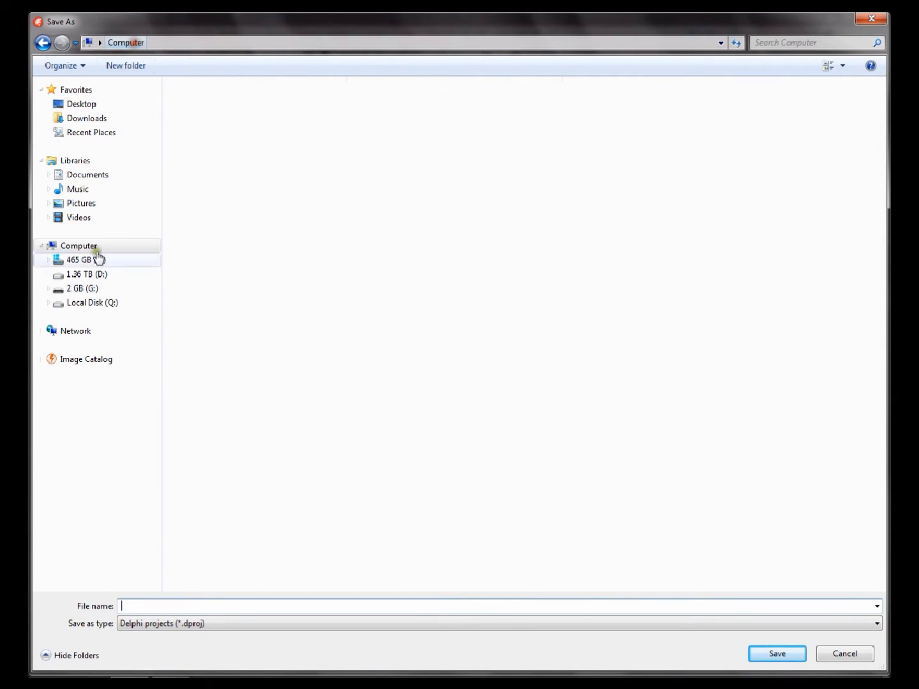
{"action": "left_click", "coordinate": [87, 273]}
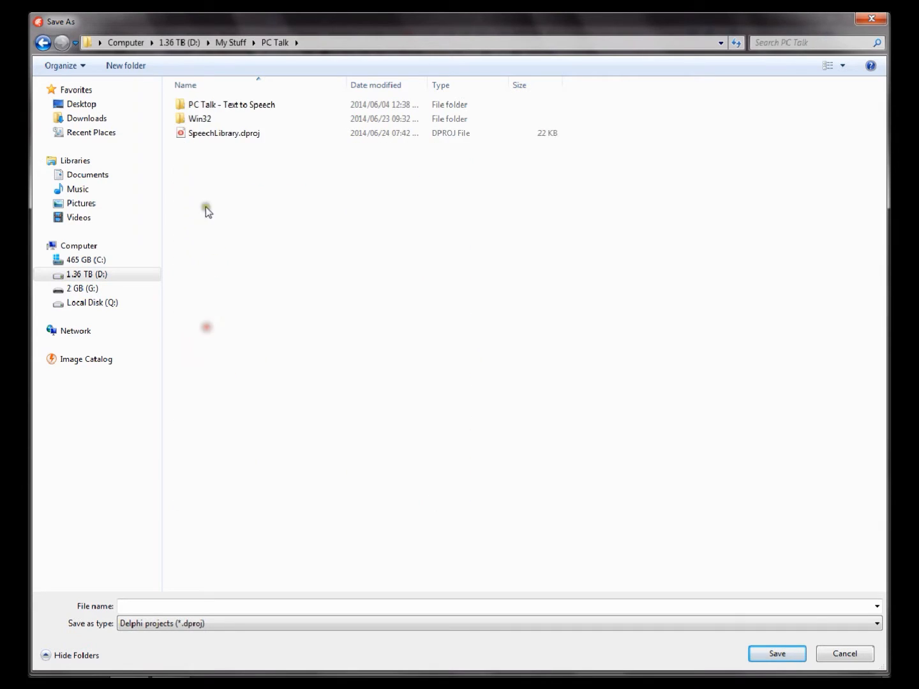
{"action": "left_click", "coordinate": [776, 653]}
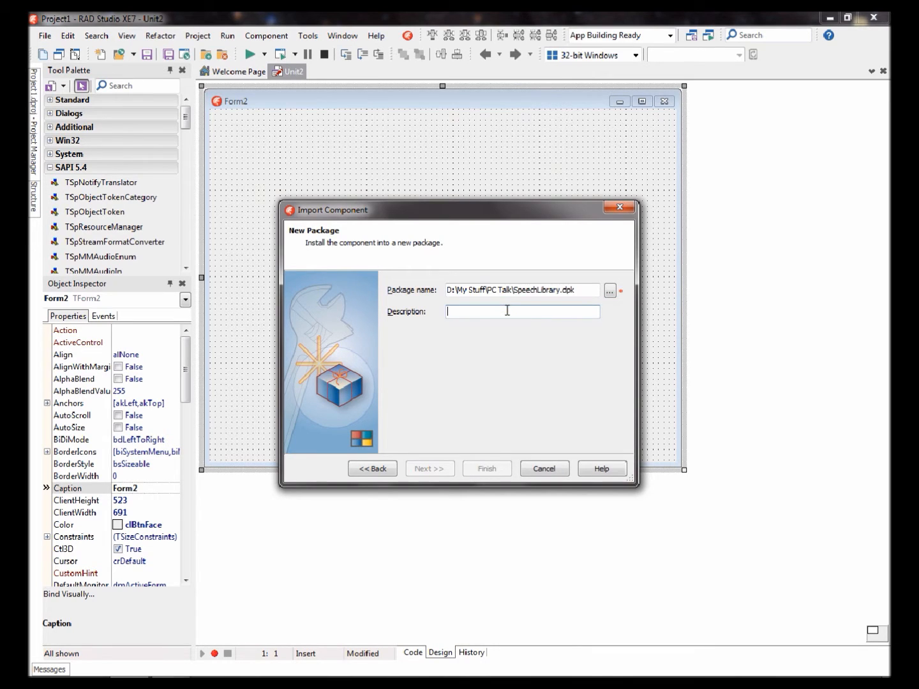
Step: Enter placeholder description text for the SpeechLibrary package
{"action": "type", "text": ","}
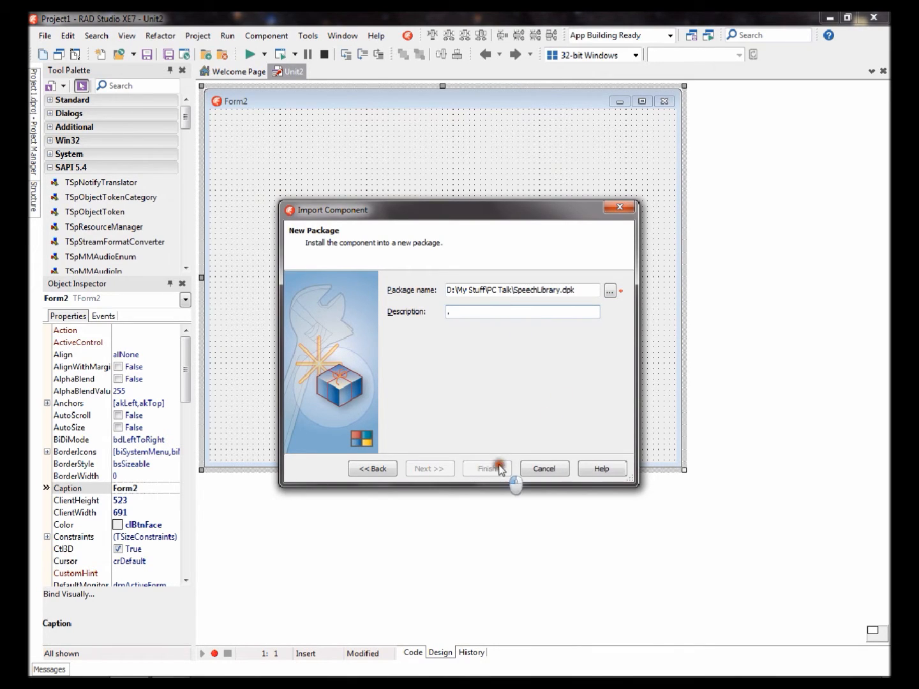
{"action": "type", "text": "dd"}
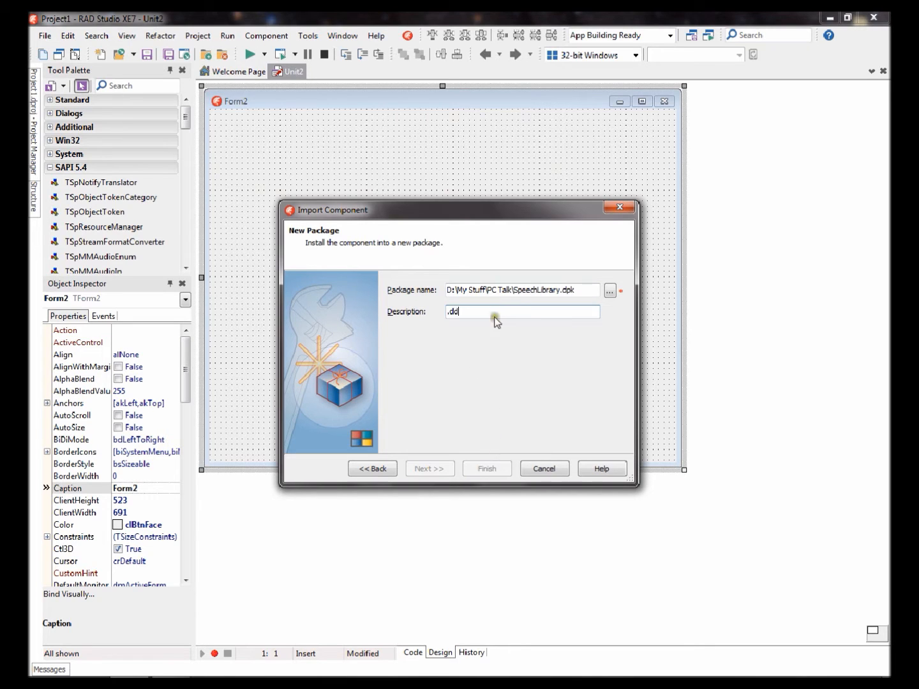
{"action": "type", "text": "dddddd"}
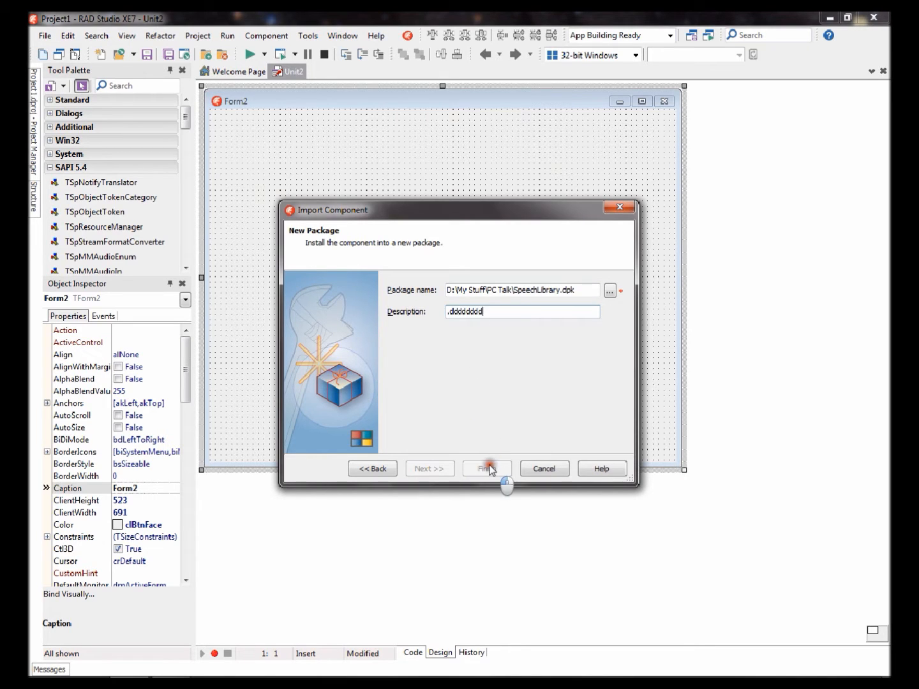
{"action": "mouse_move", "coordinate": [544, 469]}
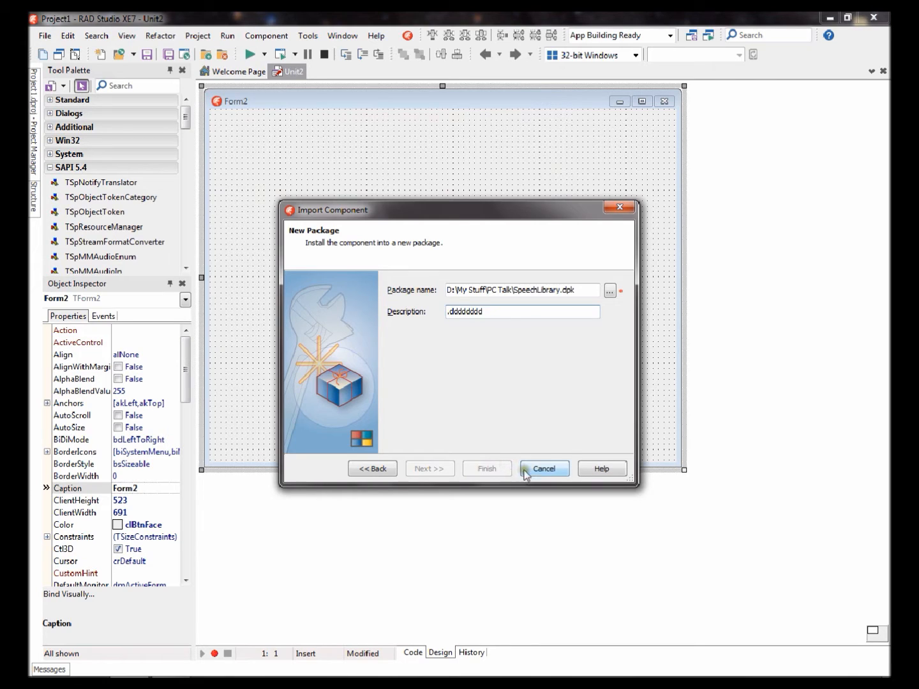
{"action": "mouse_move", "coordinate": [509, 477]}
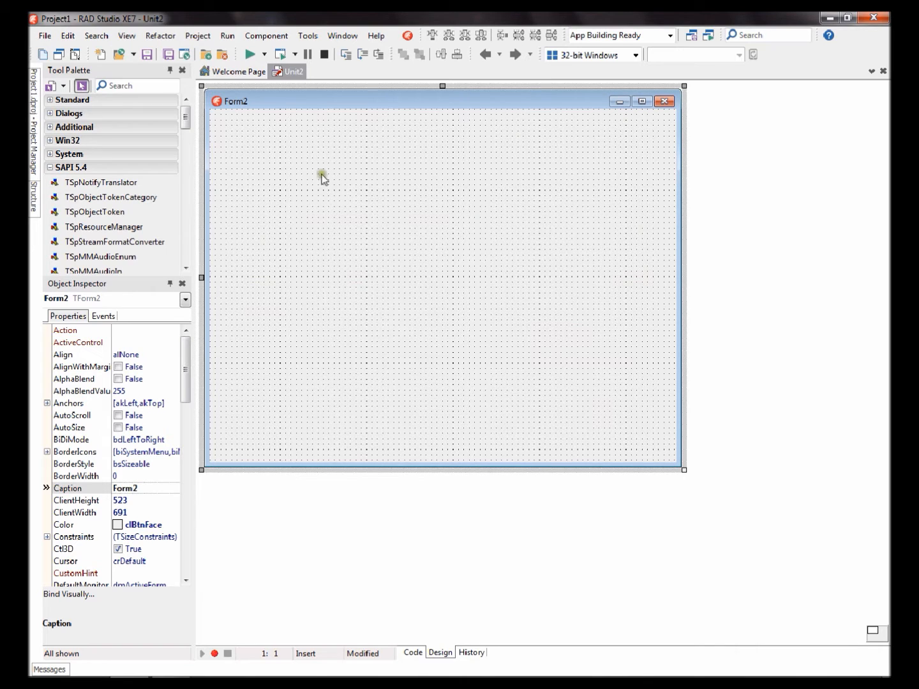
Step: Scroll the SAPI 5.4 Tool Palette category to find the TSpVoice component
{"action": "scroll", "scroll_direction": "down", "scroll_amount": 3}
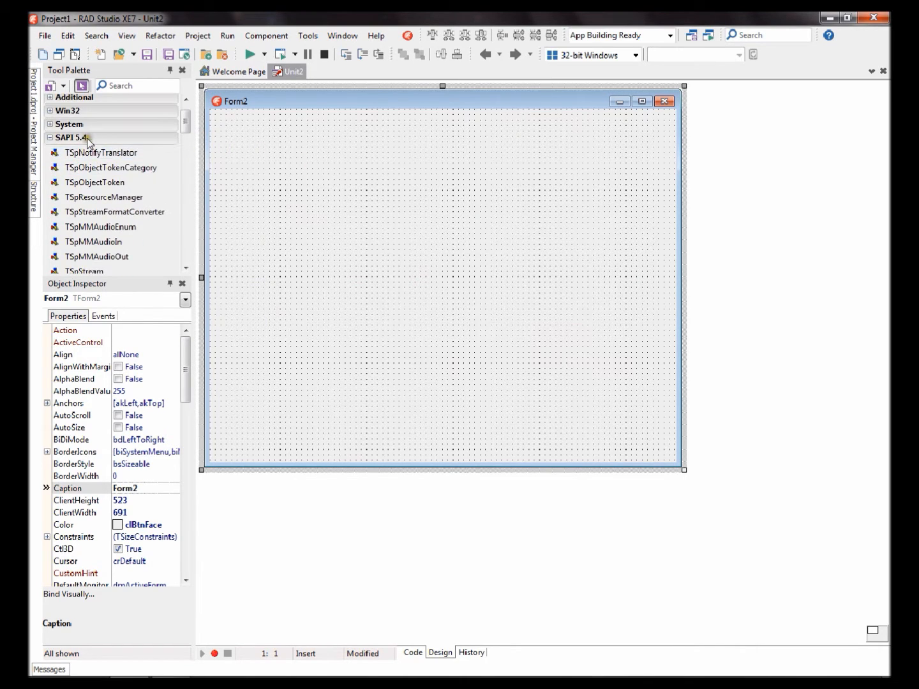
{"action": "mouse_move", "coordinate": [109, 138]}
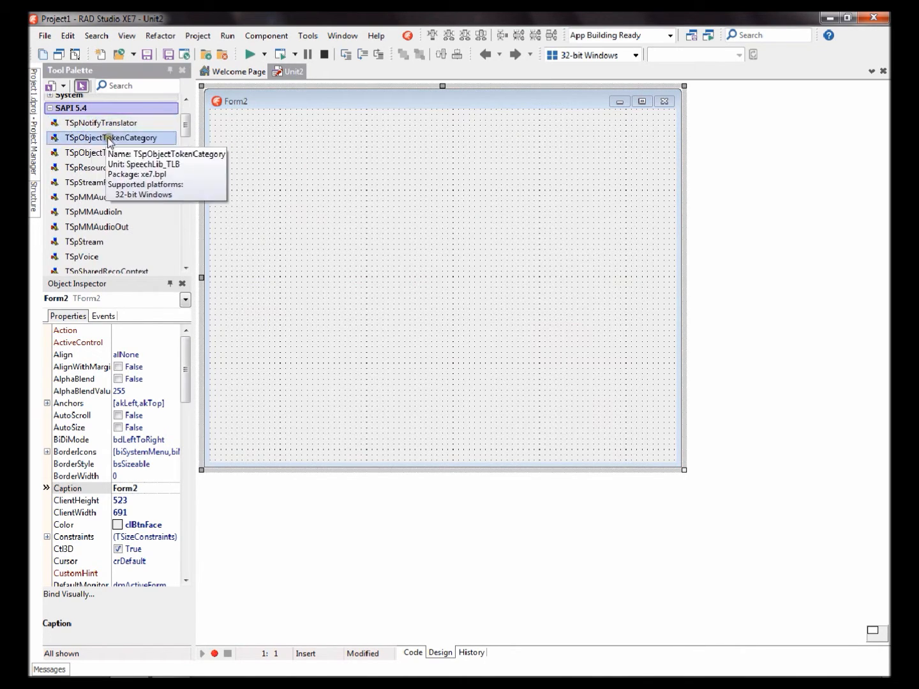
{"action": "scroll", "scroll_direction": "down", "scroll_amount": 3}
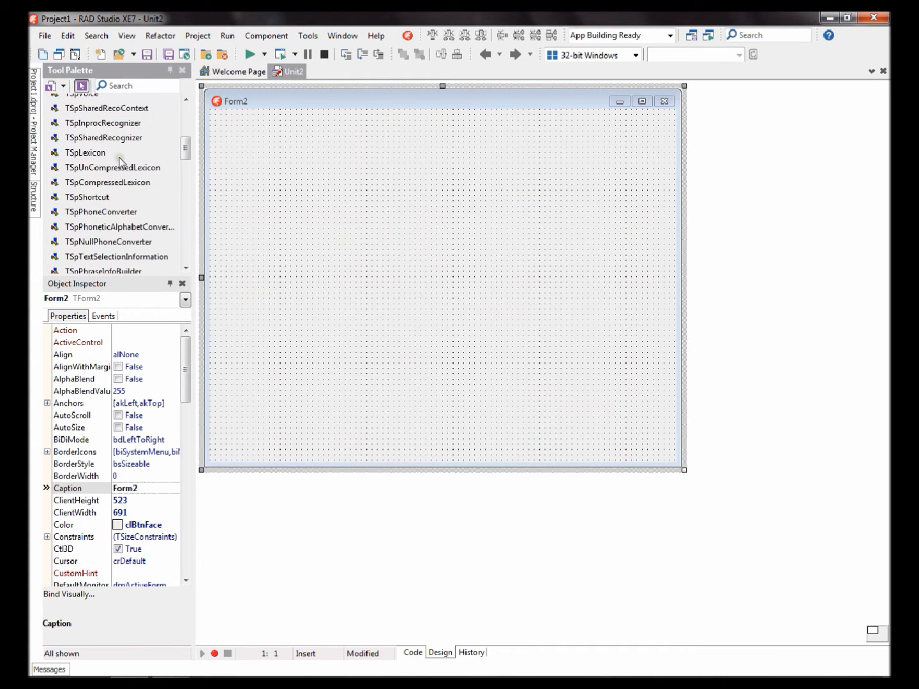
{"action": "scroll", "scroll_direction": "up", "scroll_amount": 3}
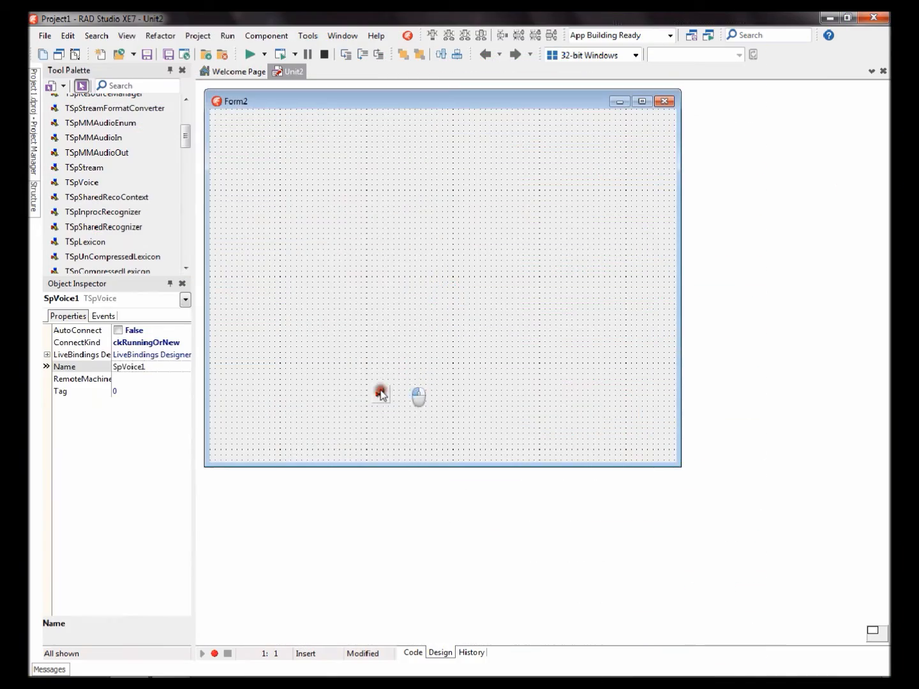
Step: Place SpVoice1, add Edit1 and Button1 along the top, and select both controls
{"action": "left_click", "coordinate": [313, 253]}
{"action": "type", "text": "E"}
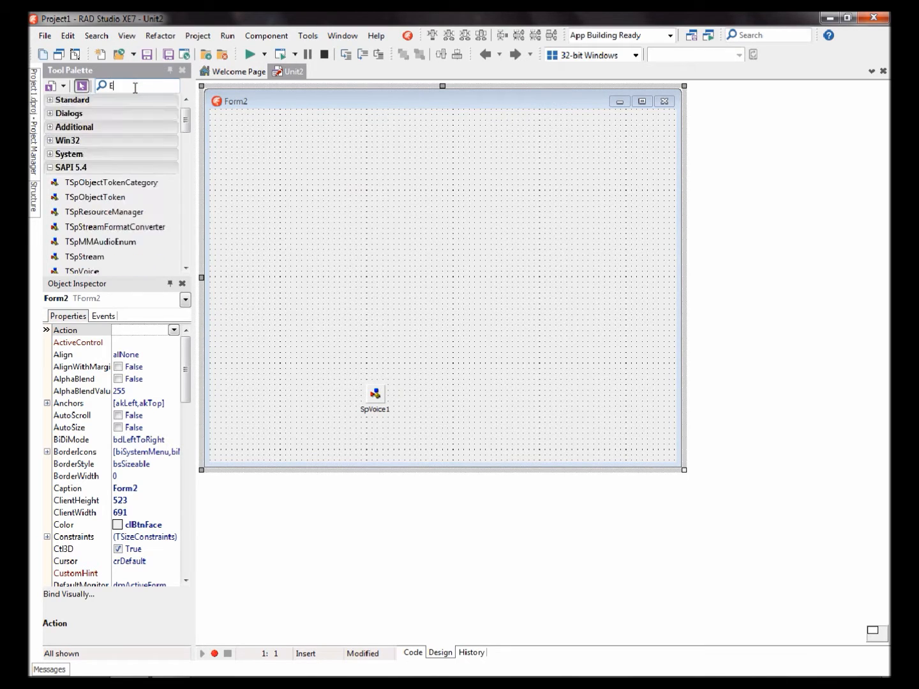
{"action": "type", "text": "dit"}
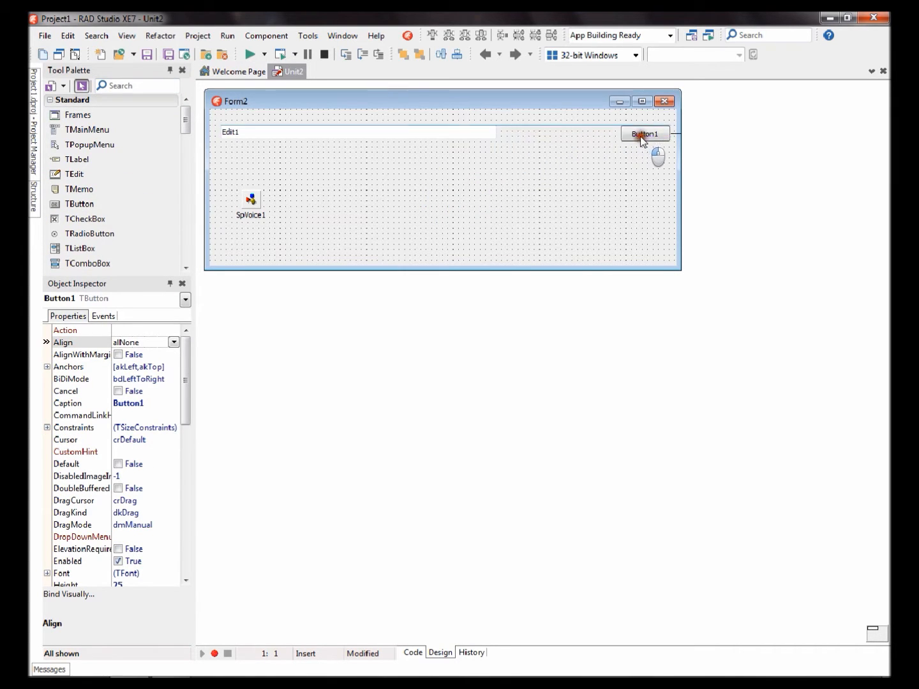
{"action": "left_click", "coordinate": [358, 133]}
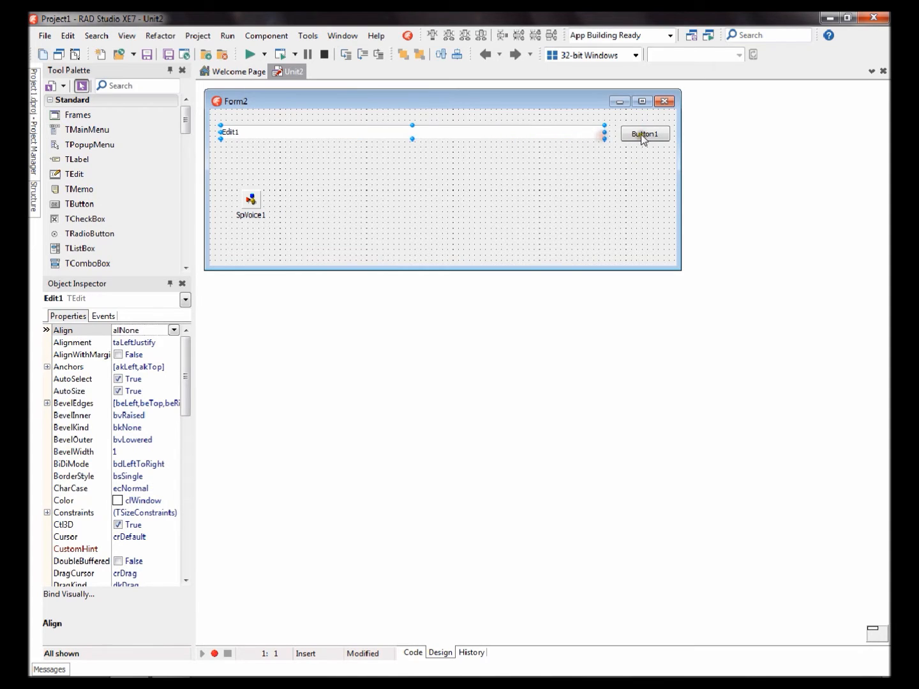
{"action": "left_click", "coordinate": [644, 132]}
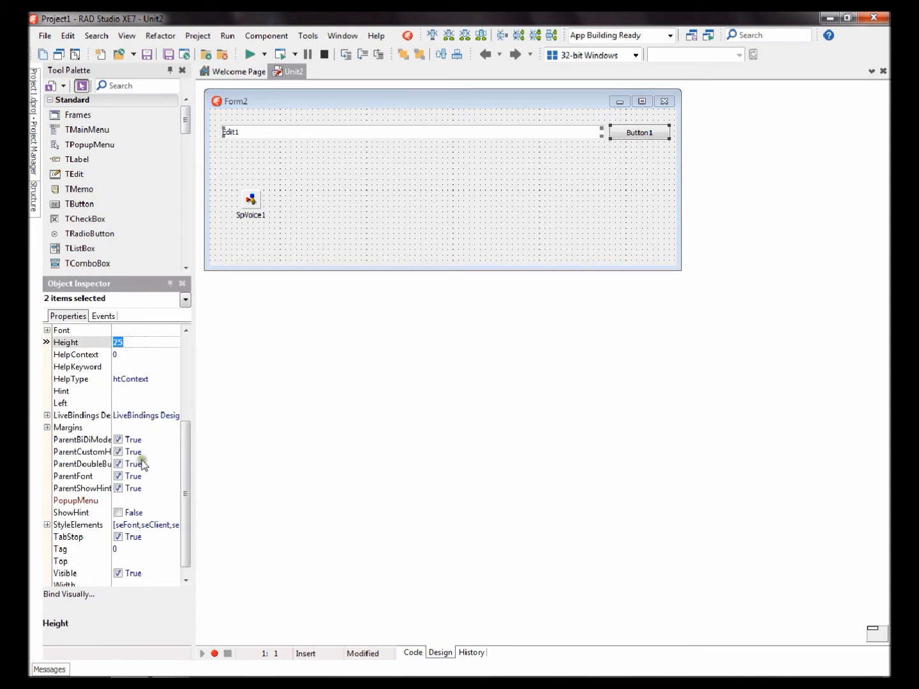
Step: Set the font of Edit1 and Button1 to Tahoma size 12
{"action": "scroll", "scroll_direction": "up", "scroll_amount": 3}
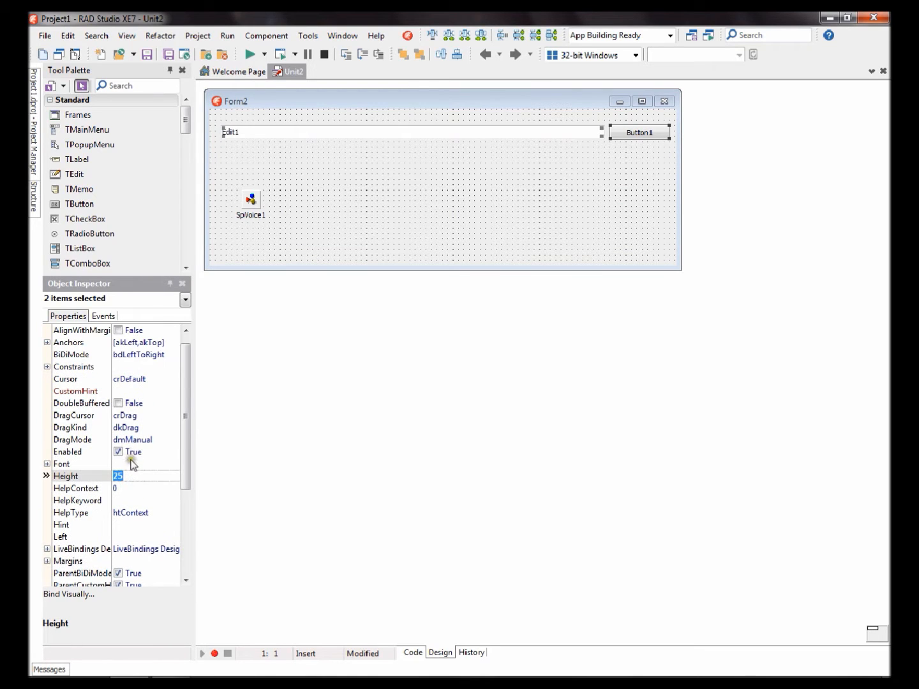
{"action": "left_click", "coordinate": [61, 463]}
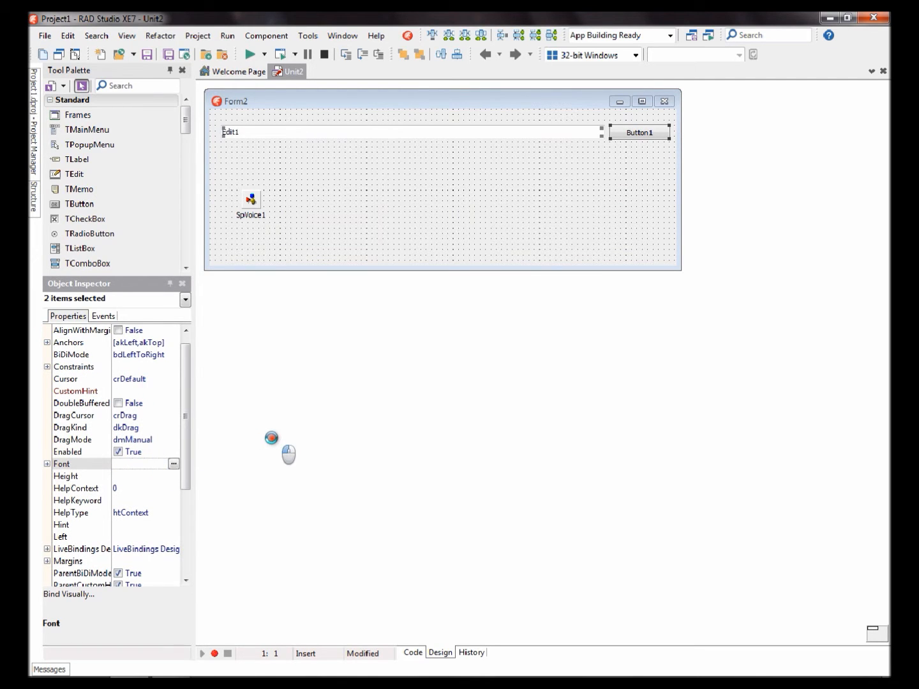
{"action": "mouse_move", "coordinate": [242, 387]}
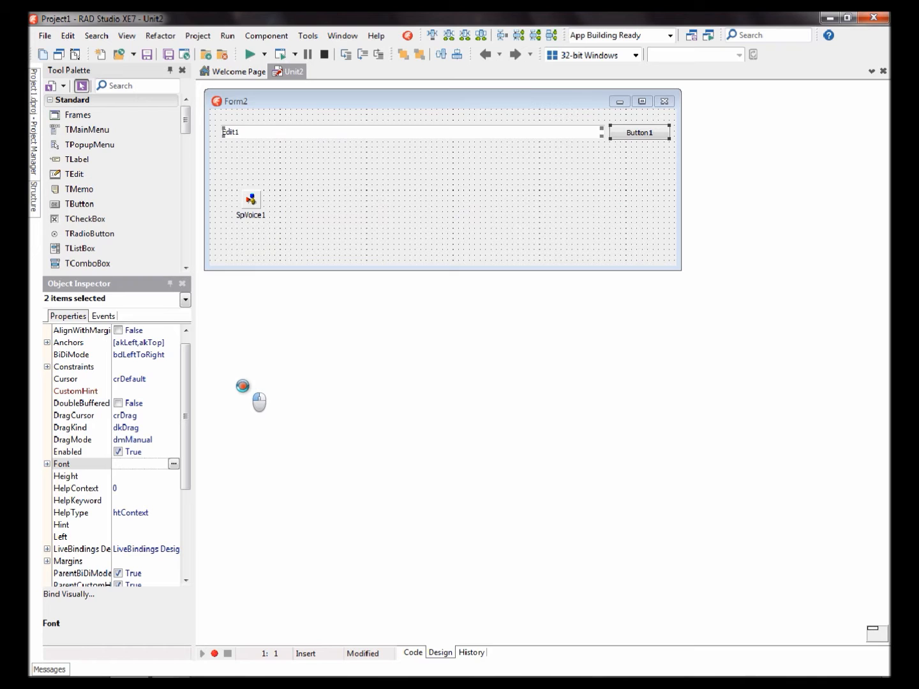
{"action": "mouse_move", "coordinate": [541, 375]}
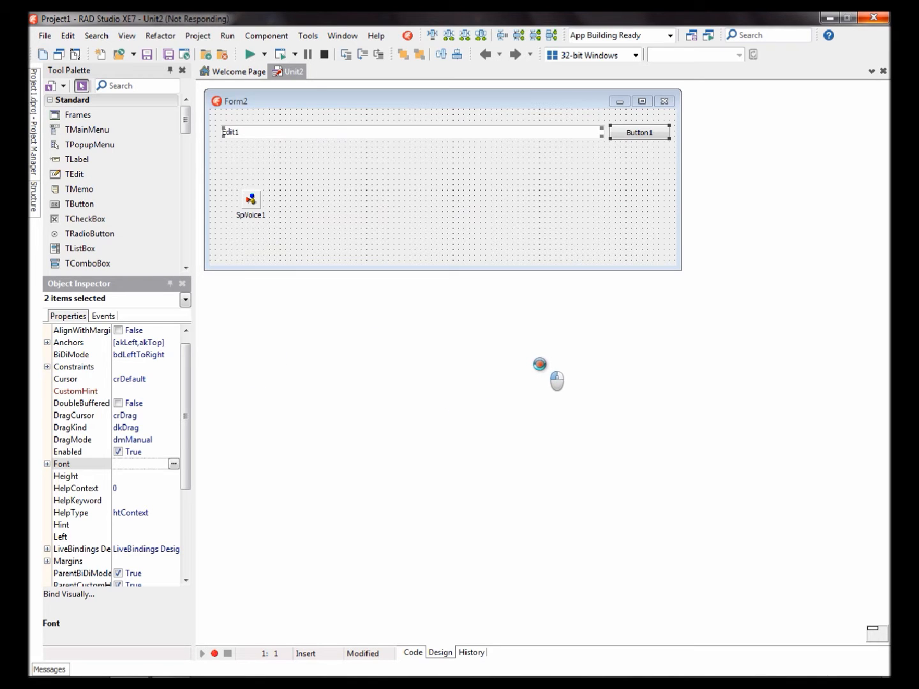
{"action": "mouse_move", "coordinate": [424, 309]}
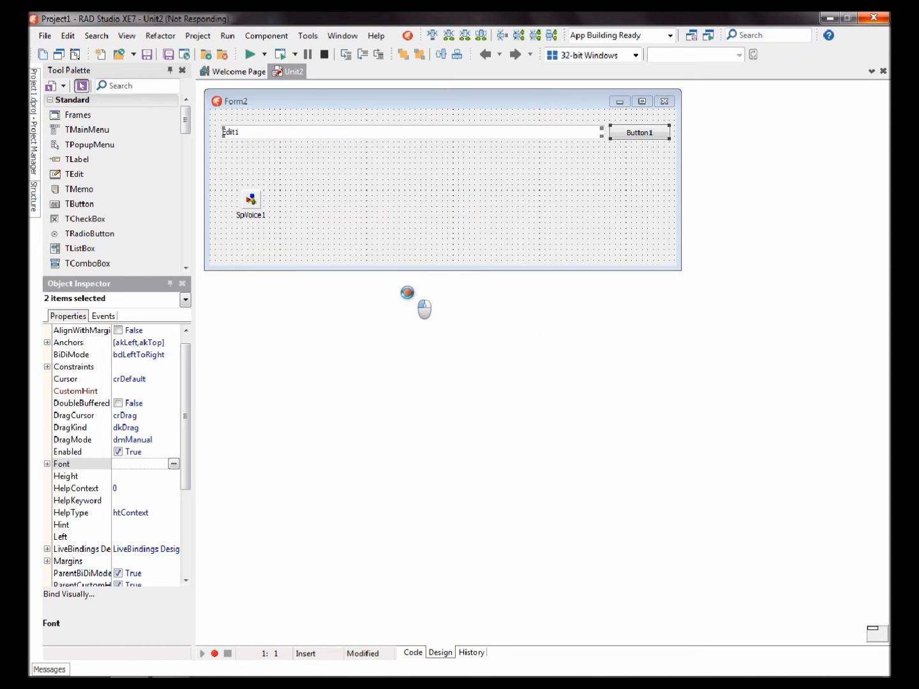
{"action": "left_click", "coordinate": [174, 465]}
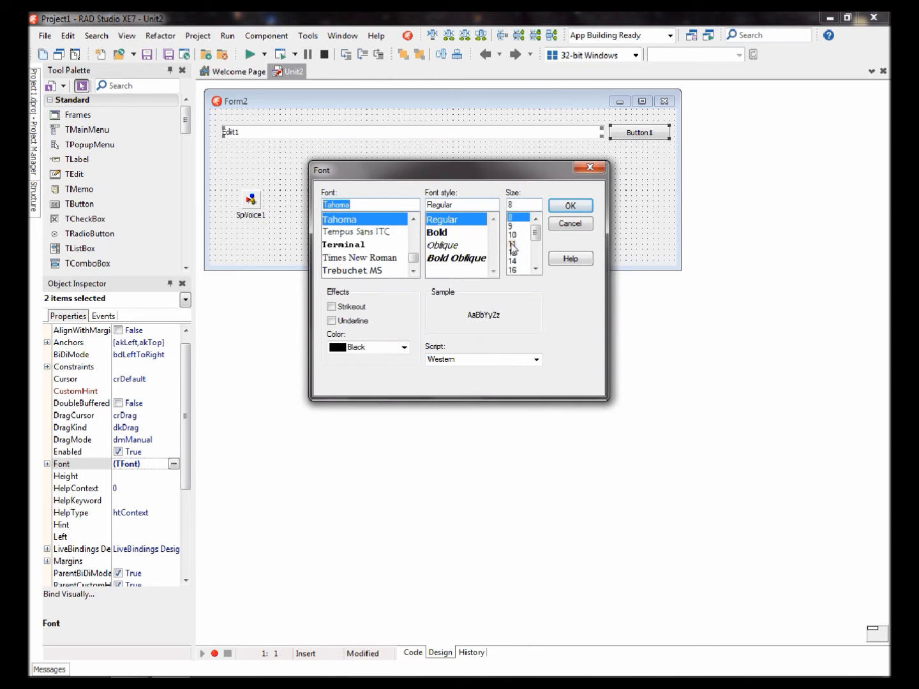
{"action": "left_click", "coordinate": [518, 253]}
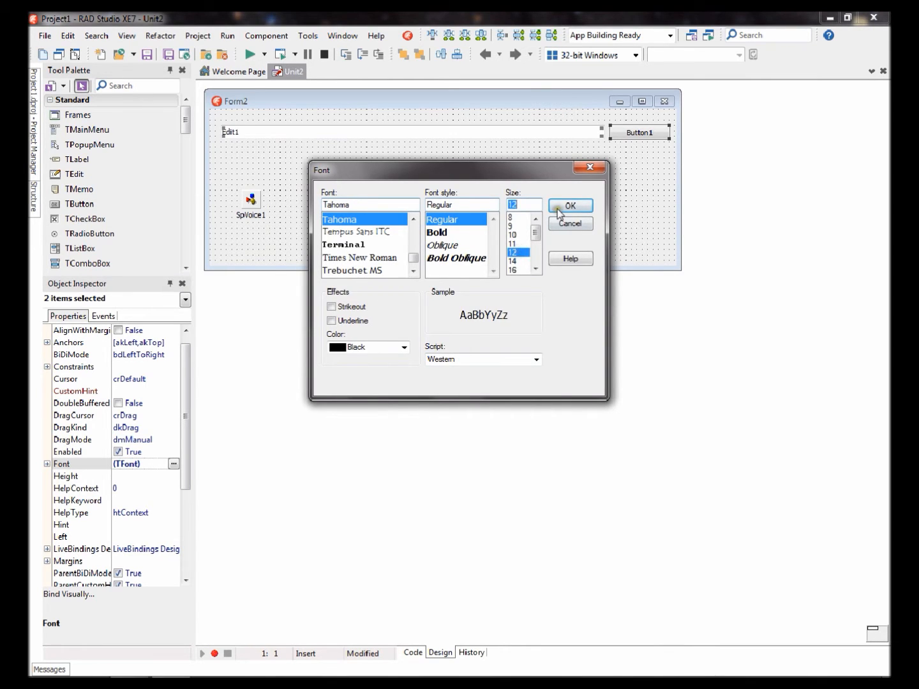
{"action": "left_click", "coordinate": [569, 205]}
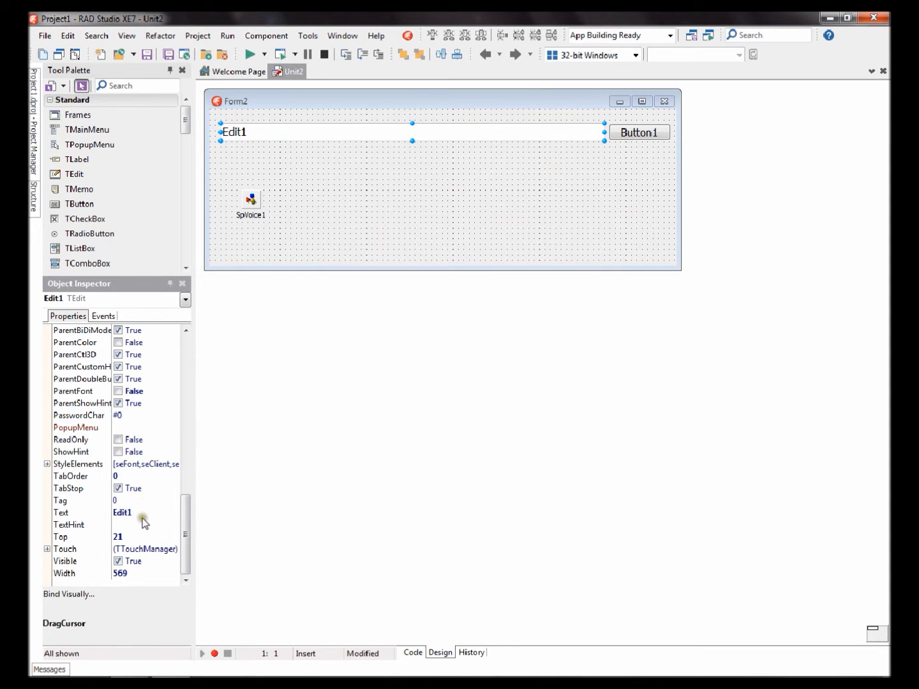
Step: Caption the form Speech Reader and the button Speak, then create its click handler
{"action": "left_click", "coordinate": [429, 177]}
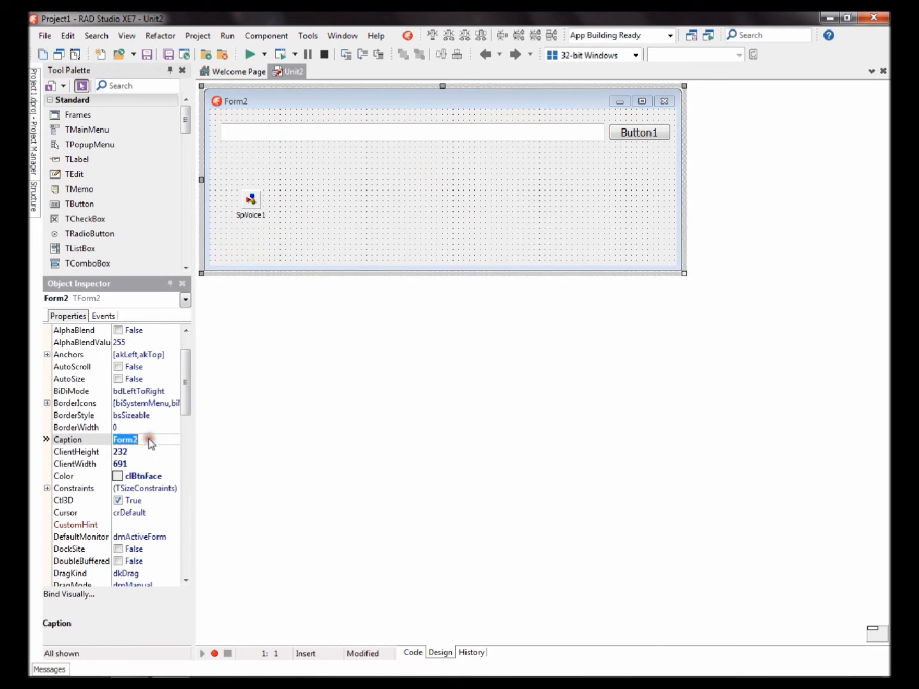
{"action": "type", "text": "Speech"}
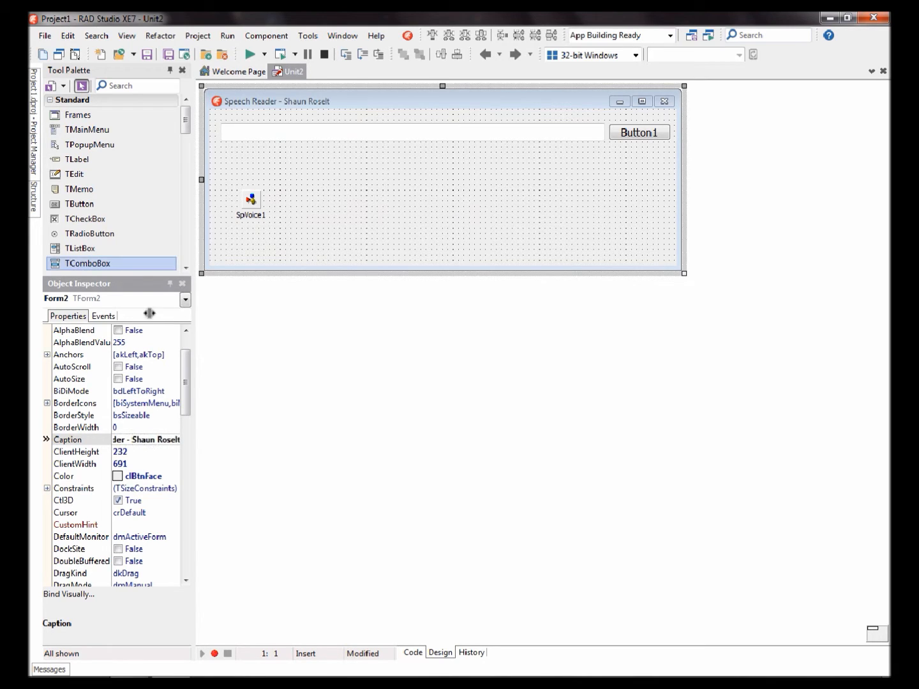
{"action": "left_click", "coordinate": [638, 133]}
{"action": "type", "text": "S"}
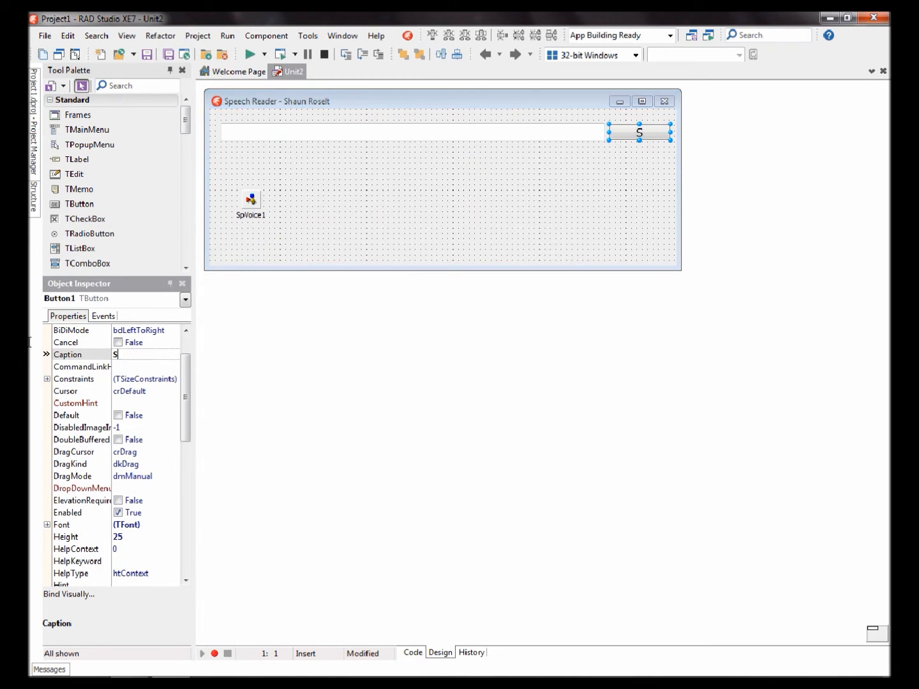
{"action": "type", "text": "peak"}
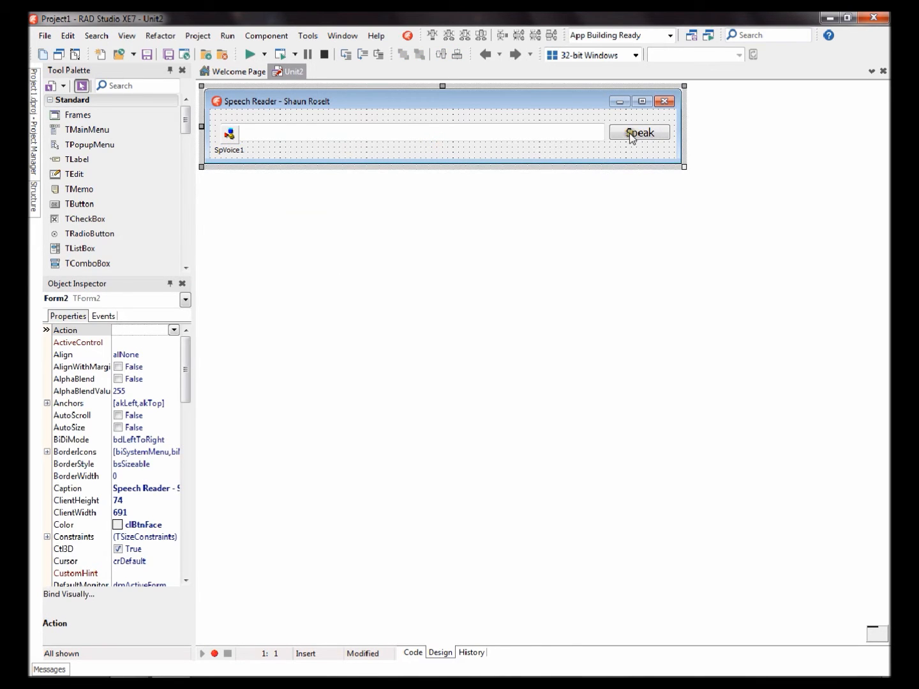
{"action": "double_click", "coordinate": [639, 132]}
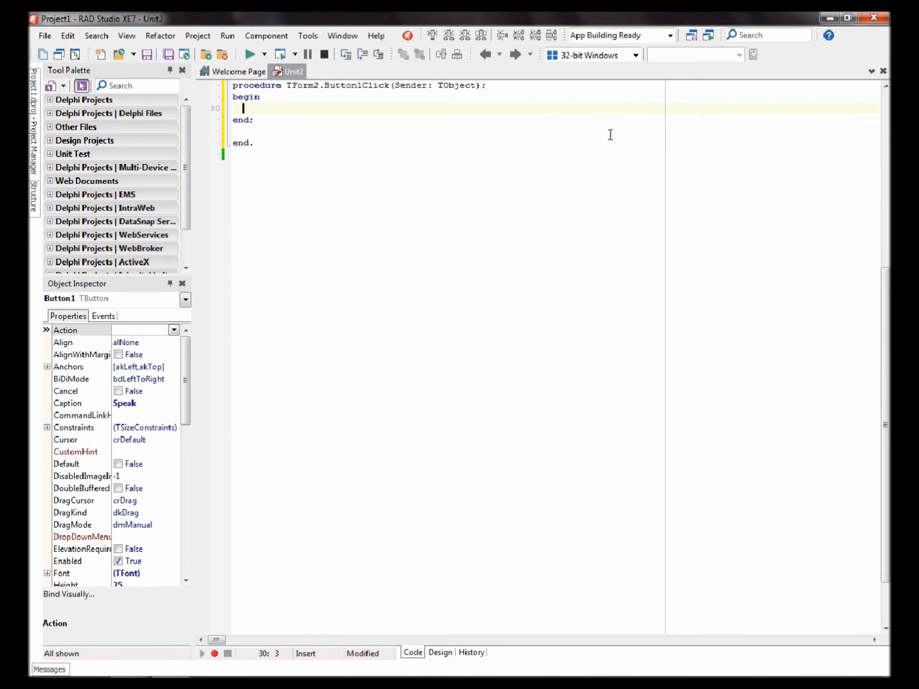
Step: Write SPVoice1.Speak(Edit1.Text,0); in the Button1Click handler
{"action": "type", "text": "SE"}
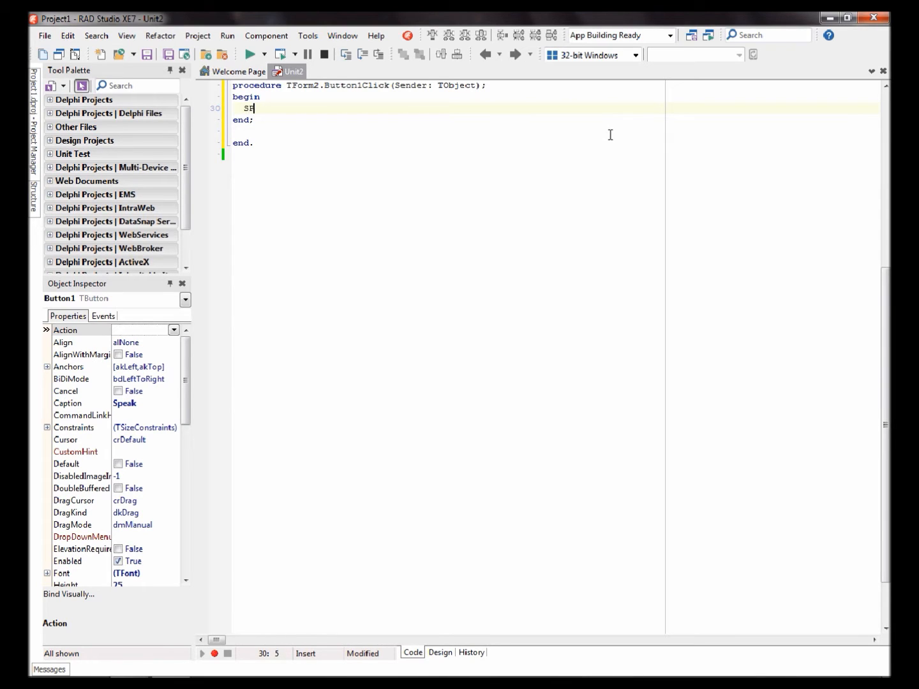
{"action": "type", "text": "PVoice1."}
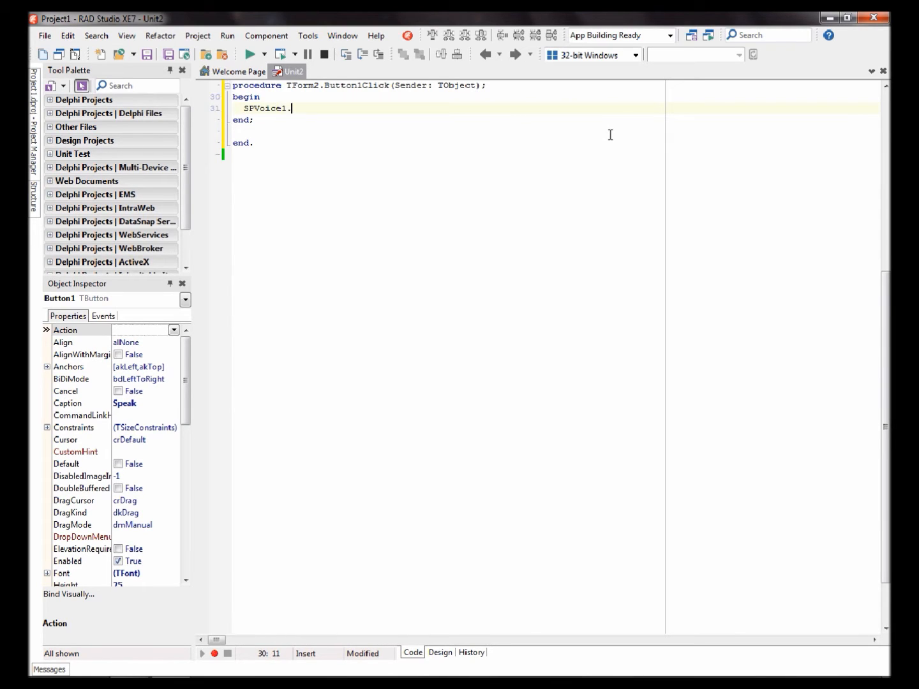
{"action": "type", "text": "Speak("}
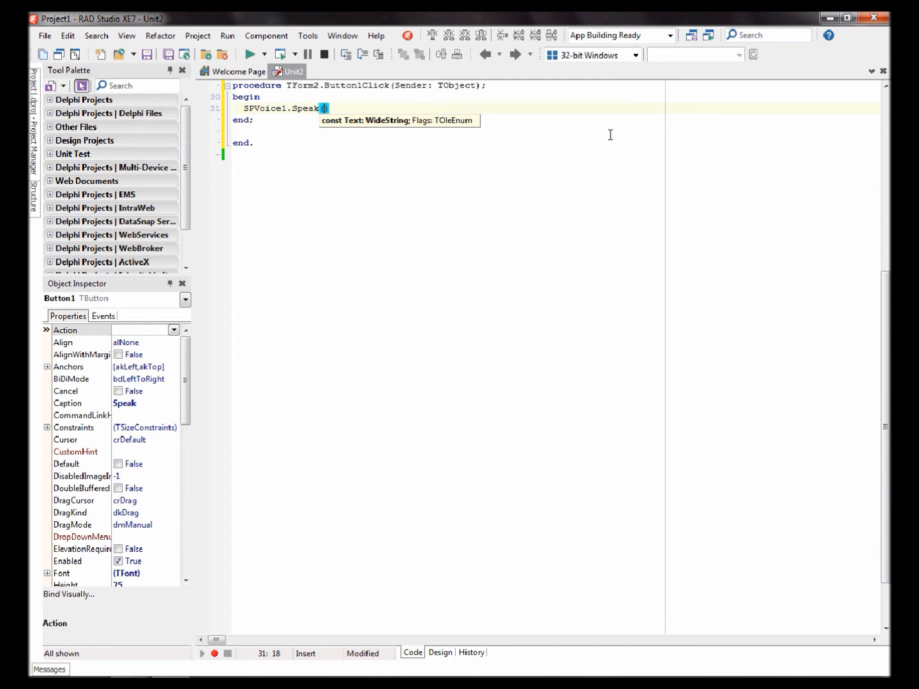
{"action": "type", "text": "Edit1."}
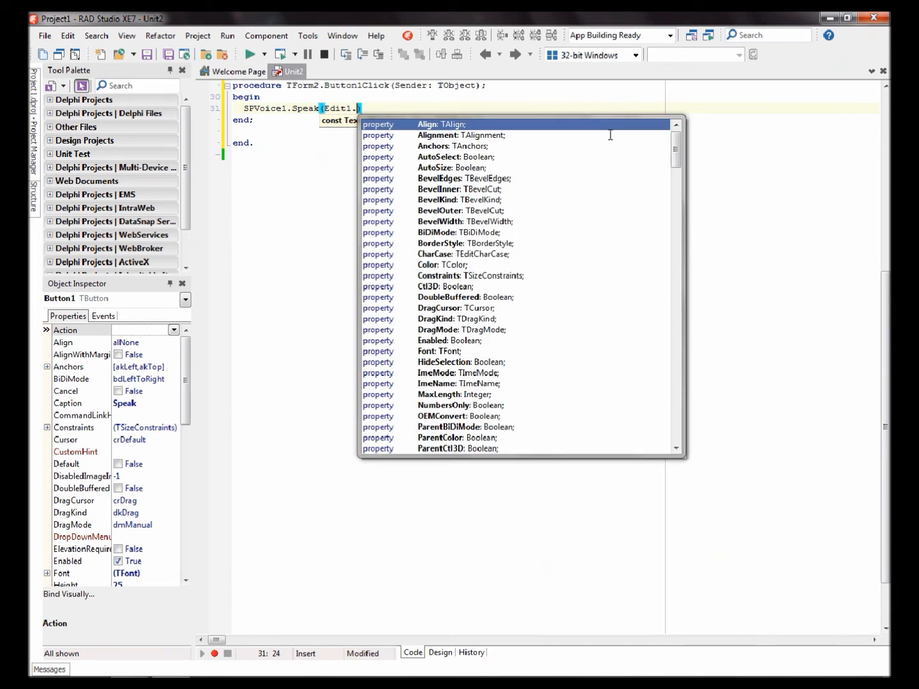
{"action": "type", "text": "Text"}
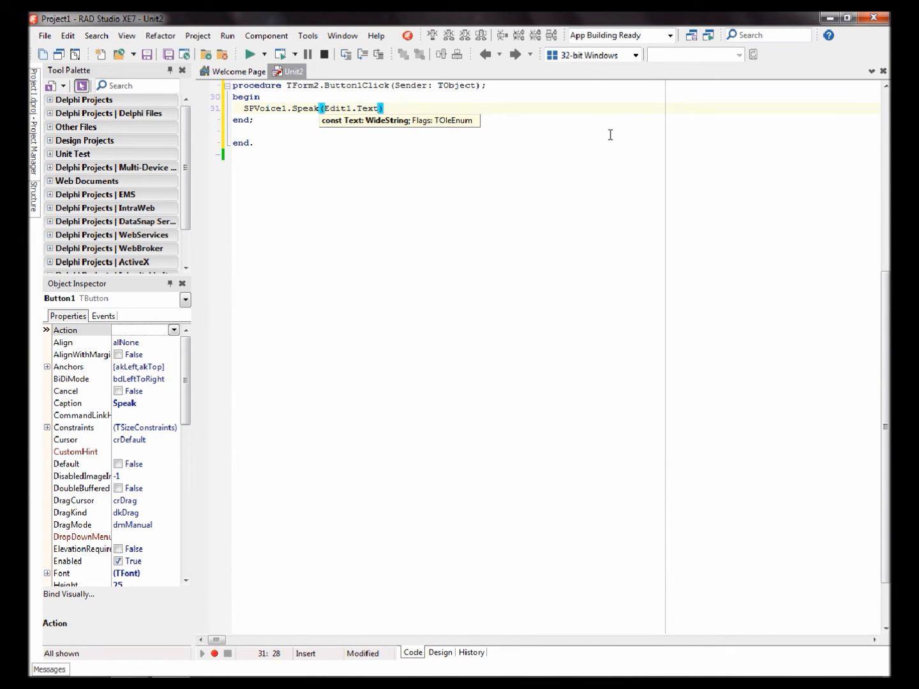
{"action": "type", "text": ","}
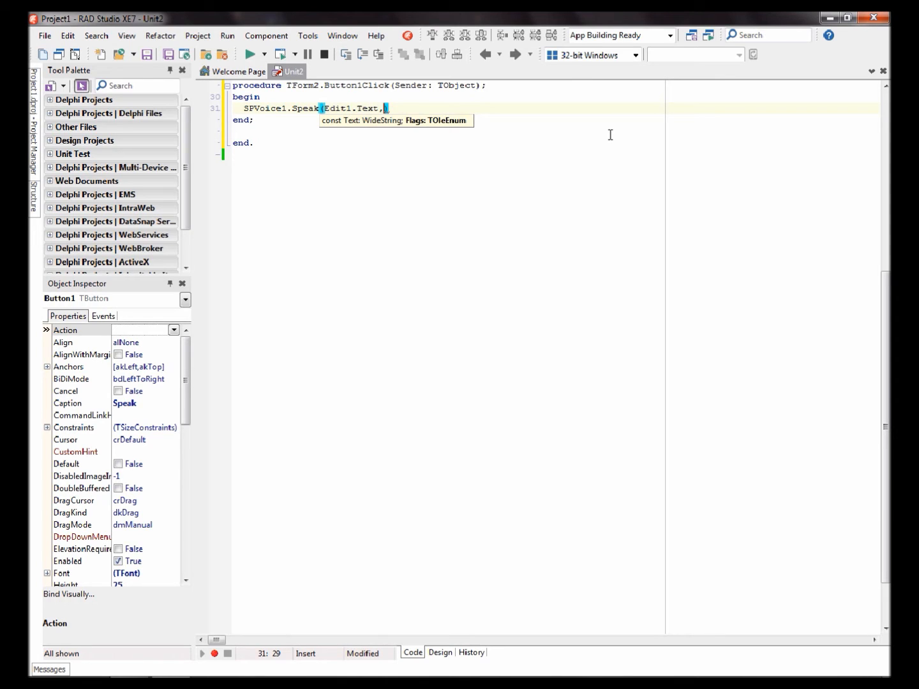
{"action": "type", "text": "0"}
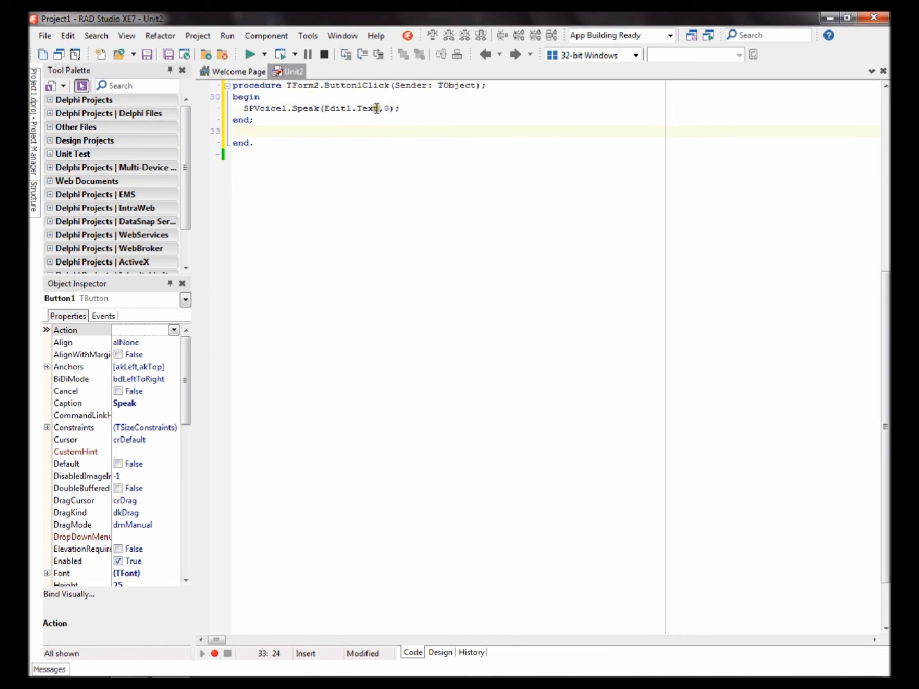
{"action": "double_click", "coordinate": [351, 108]}
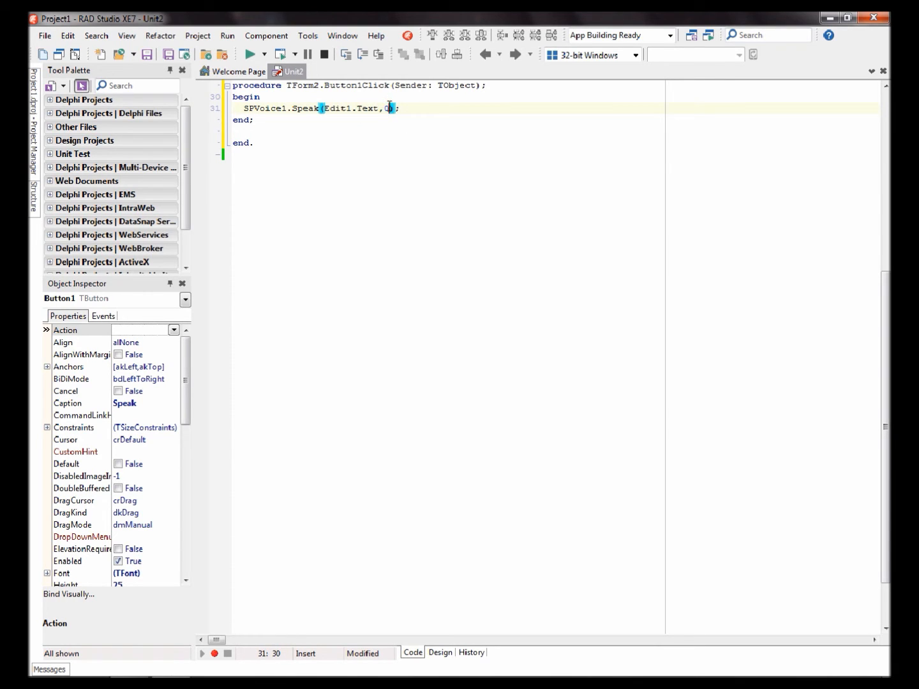
{"action": "left_click", "coordinate": [324, 108]}
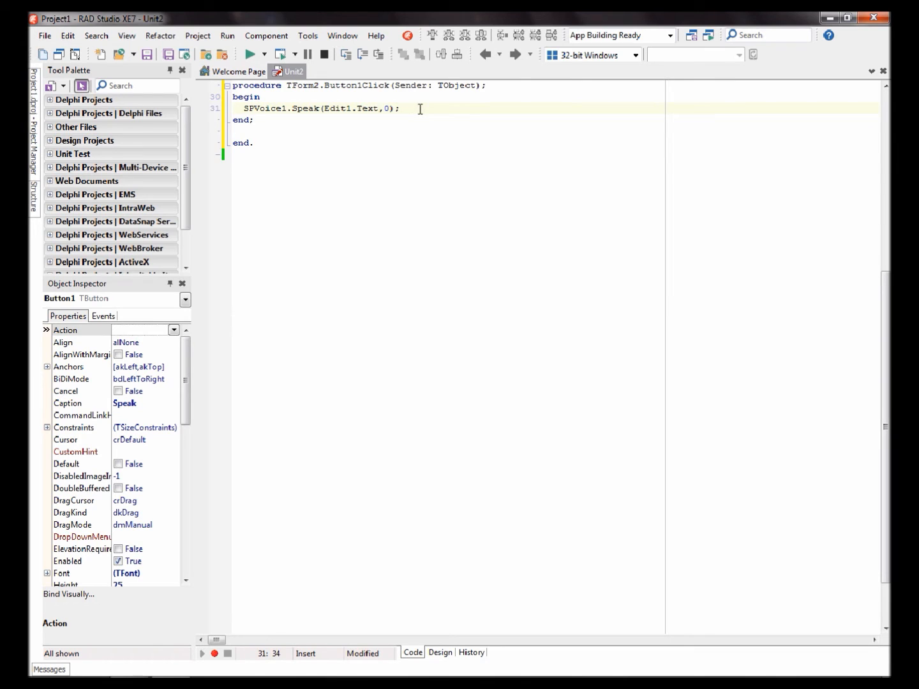
Step: Add Edit1.Clear and Edit1.SetFocus to the handler after the Speak call
{"action": "type", "text": "Edit1."}
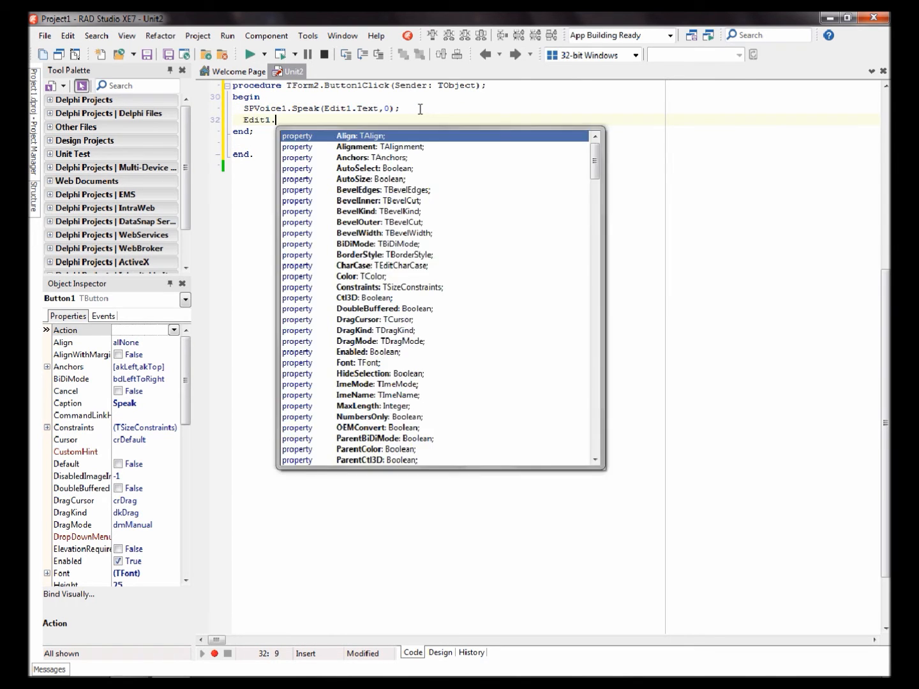
{"action": "type", "text": "cl"}
{"action": "type", "text": "Edit"}
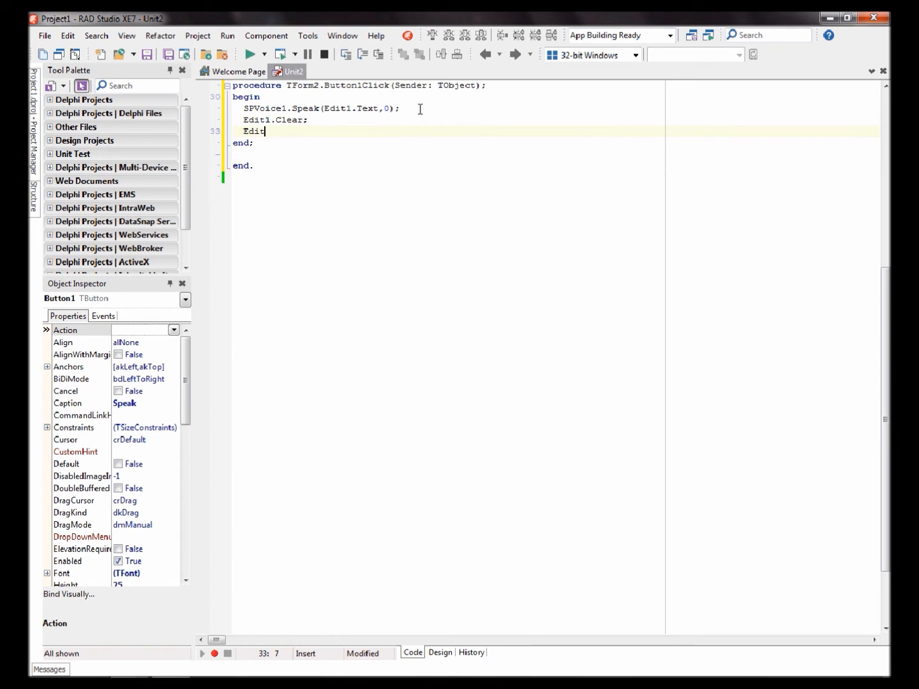
{"action": "type", "text": ".set"}
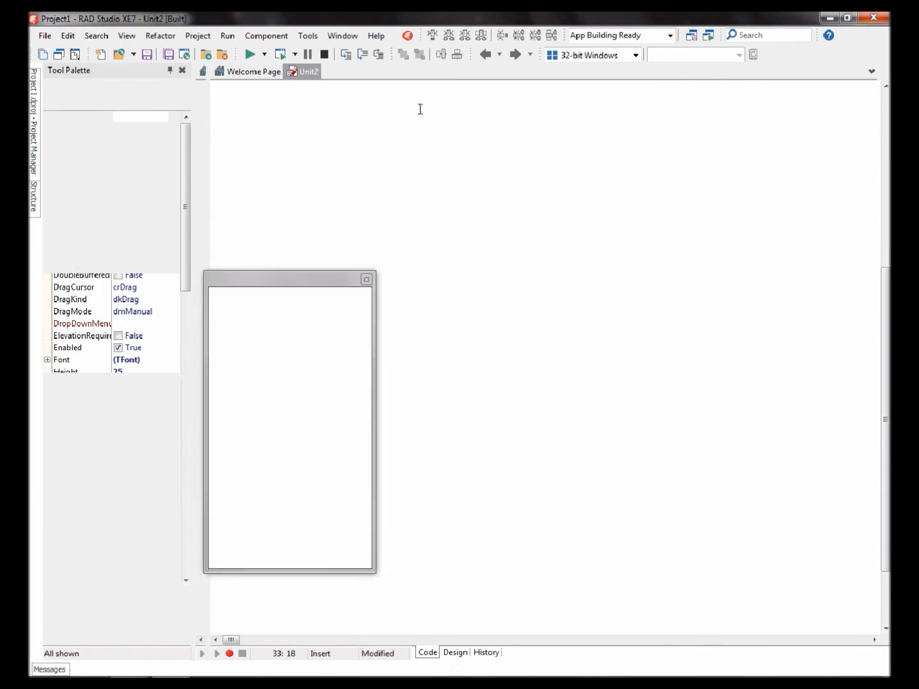
Step: Enter 'Hello. I am using Delphi to make my own Speech Reader.' in the app's edit box
{"action": "left_click", "coordinate": [252, 54]}
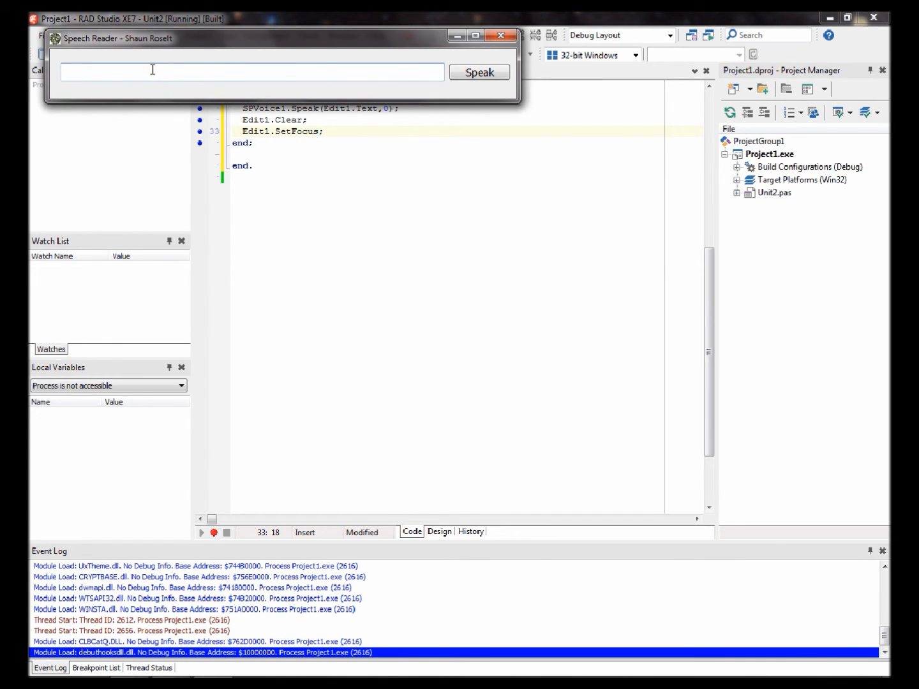
{"action": "type", "text": "Hello."}
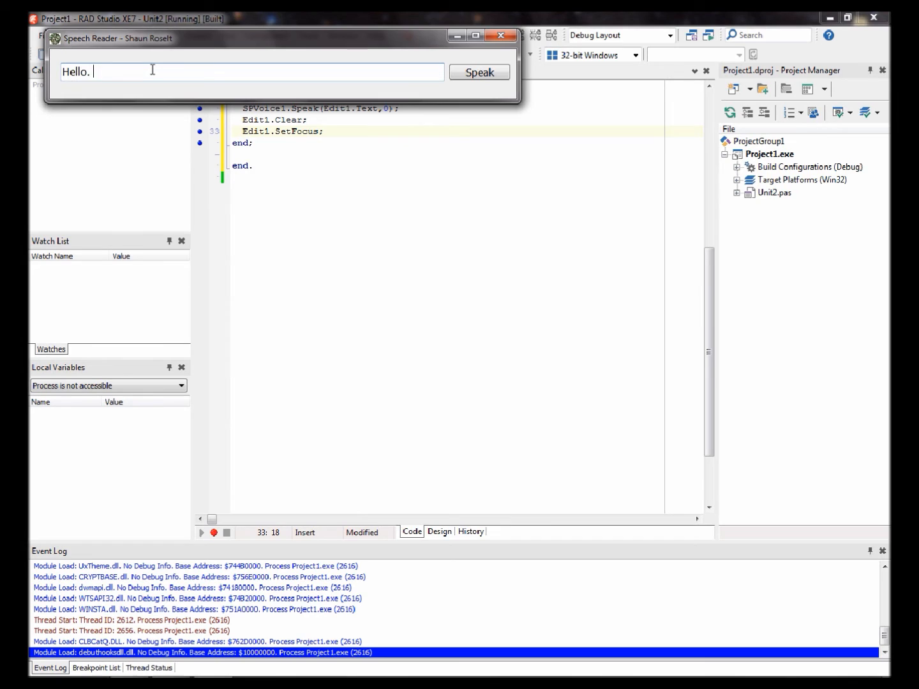
{"action": "type", "text": "I am"}
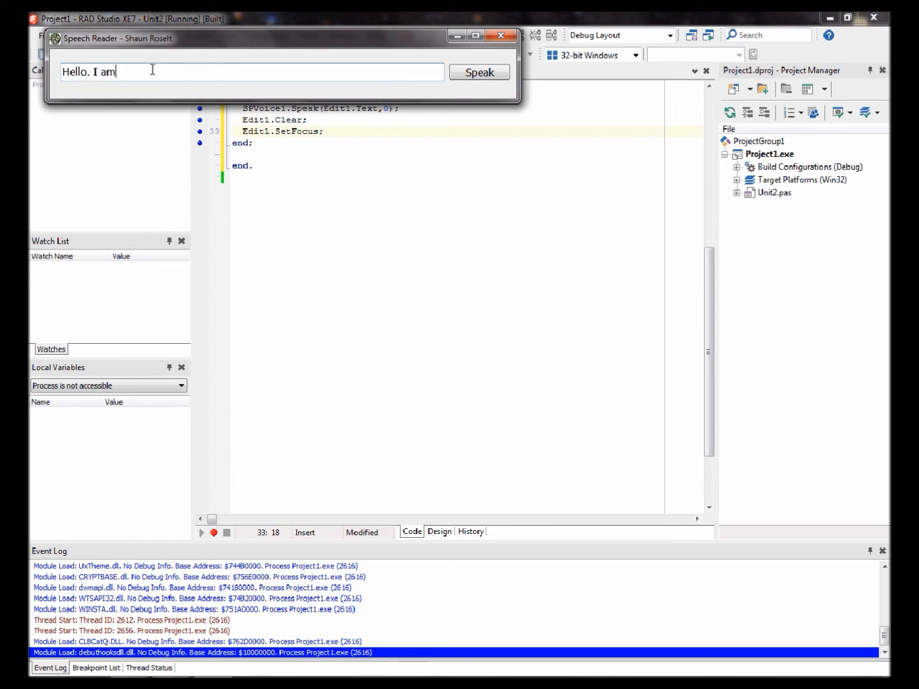
{"action": "type", "text": "using Delphi"}
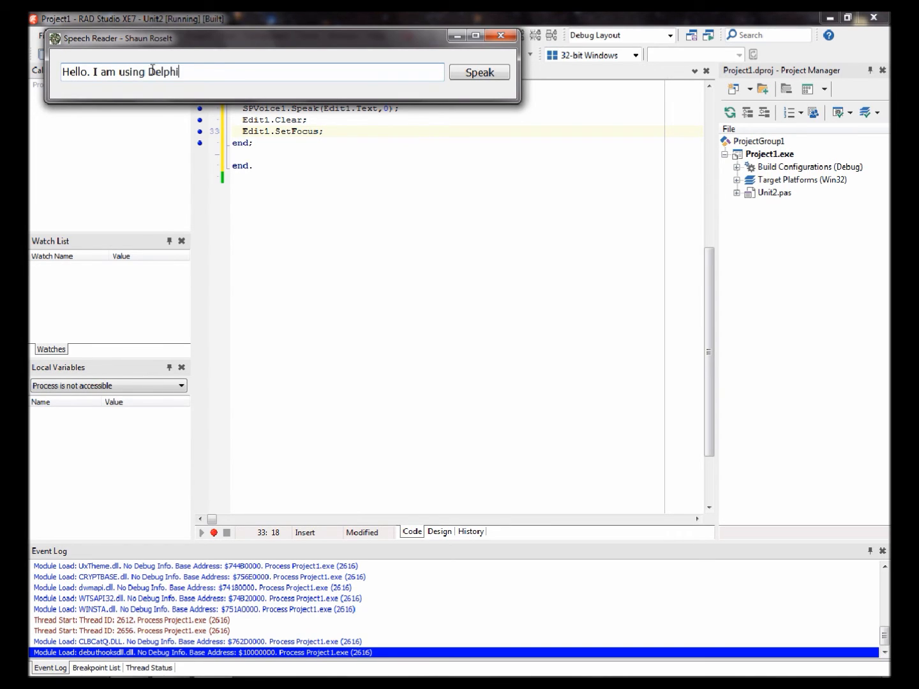
{"action": "type", "text": "to make m"}
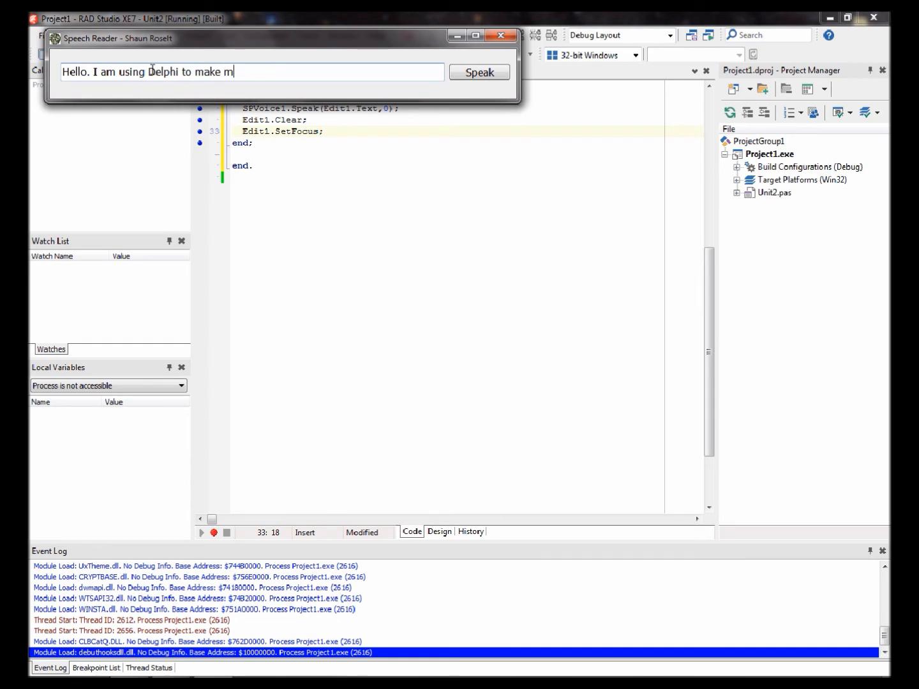
{"action": "type", "text": "y own Speech"}
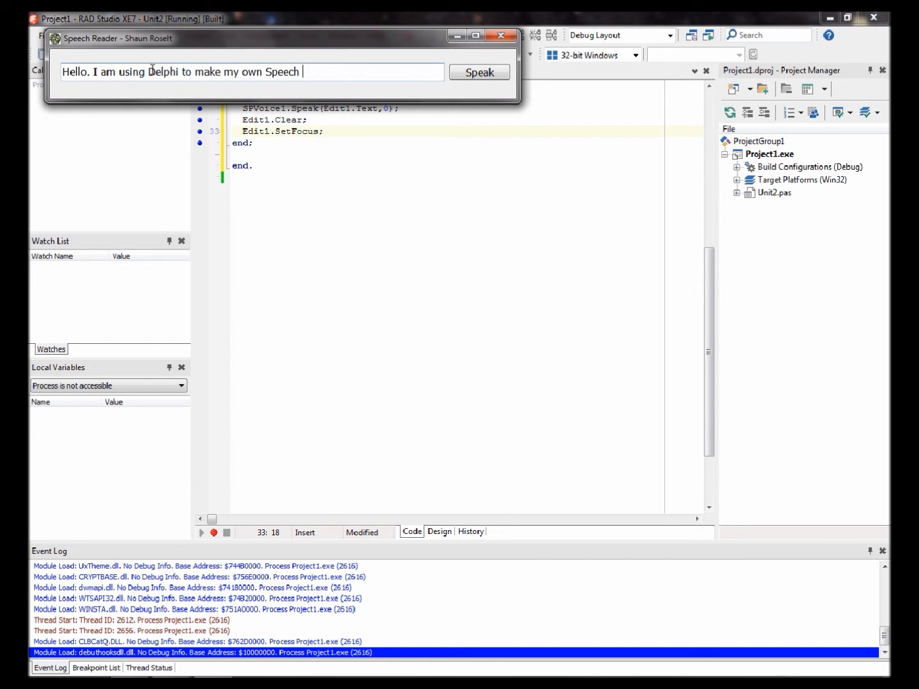
{"action": "type", "text": "Reader."}
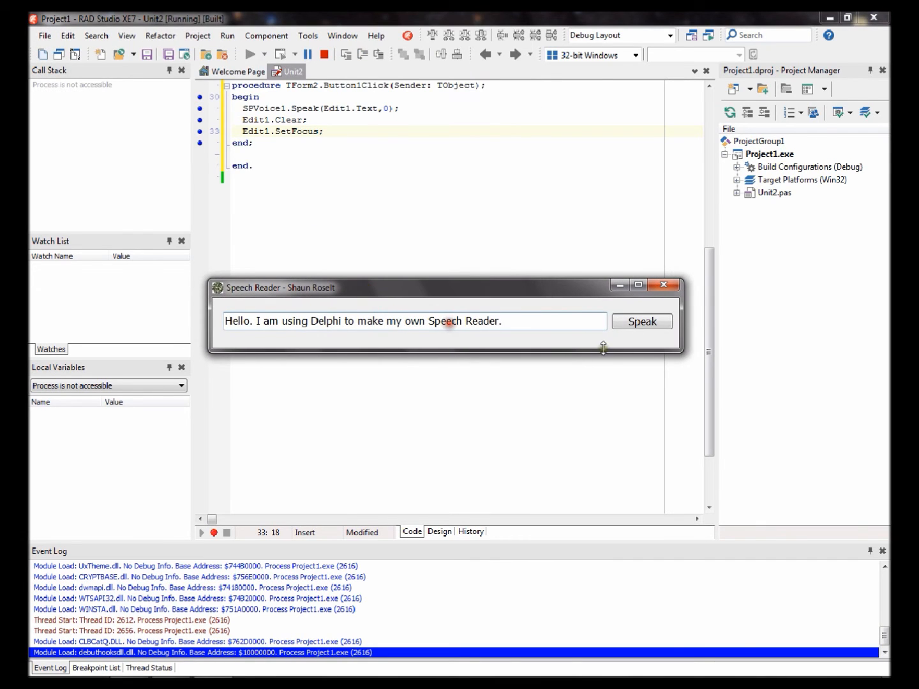
Step: Have the app speak the typed sentence aloud three times via the Speak button
{"action": "left_click", "coordinate": [642, 321]}
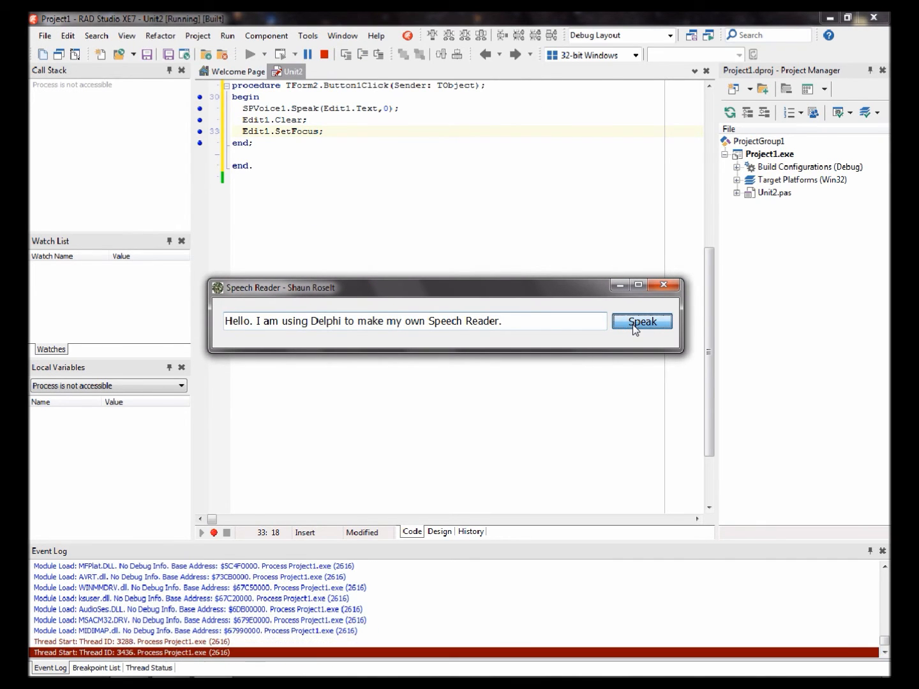
{"action": "left_click", "coordinate": [642, 322]}
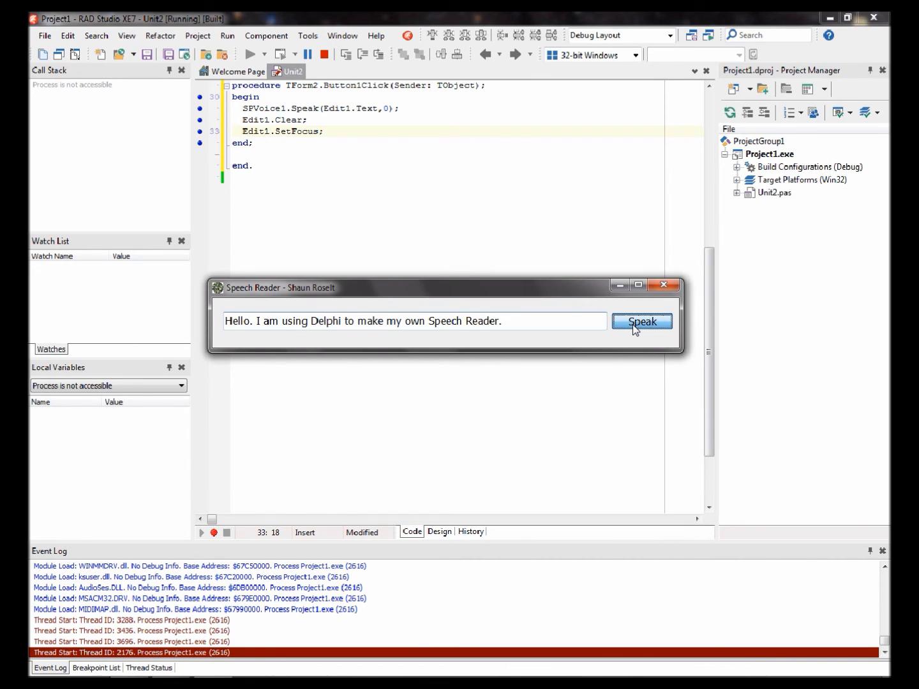
{"action": "left_click", "coordinate": [643, 322]}
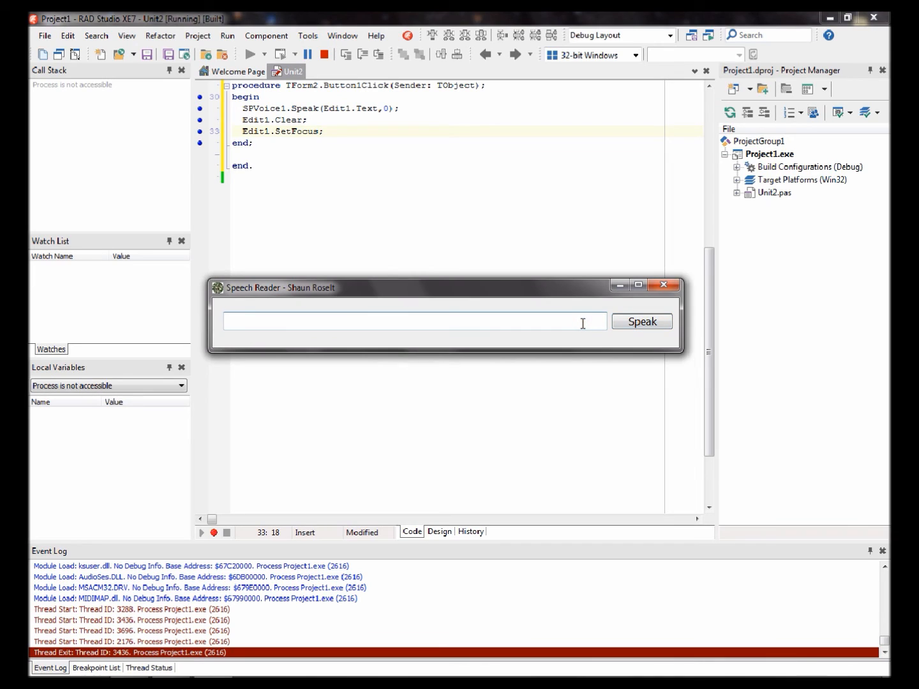
Step: Enter 'I really like programming. I hope you enjoyed this video' and have it spoken twice
{"action": "type", "text": "I Re"}
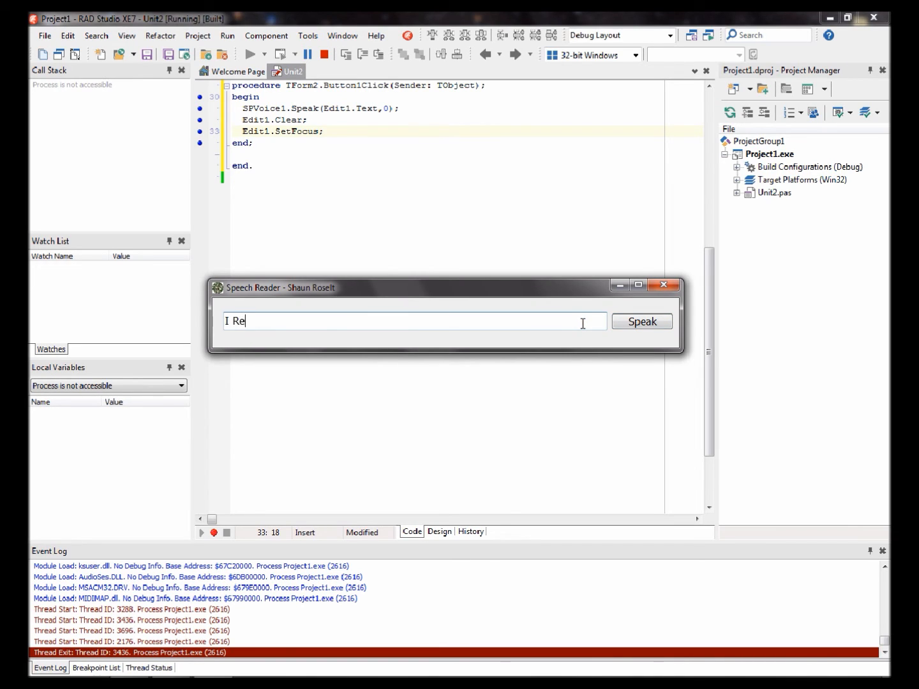
{"action": "type", "text": "al"}
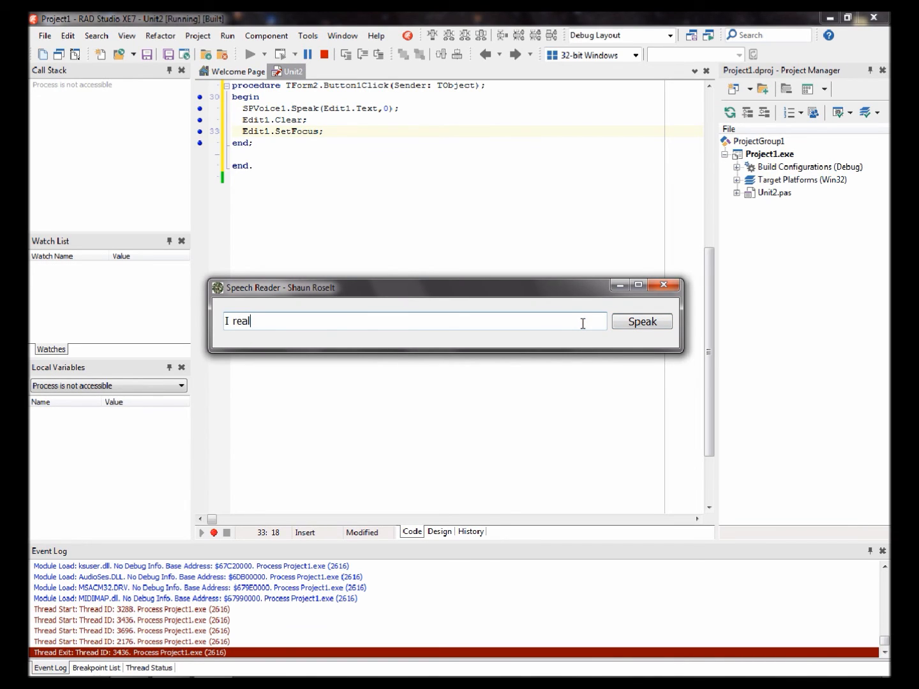
{"action": "type", "text": "ly like"}
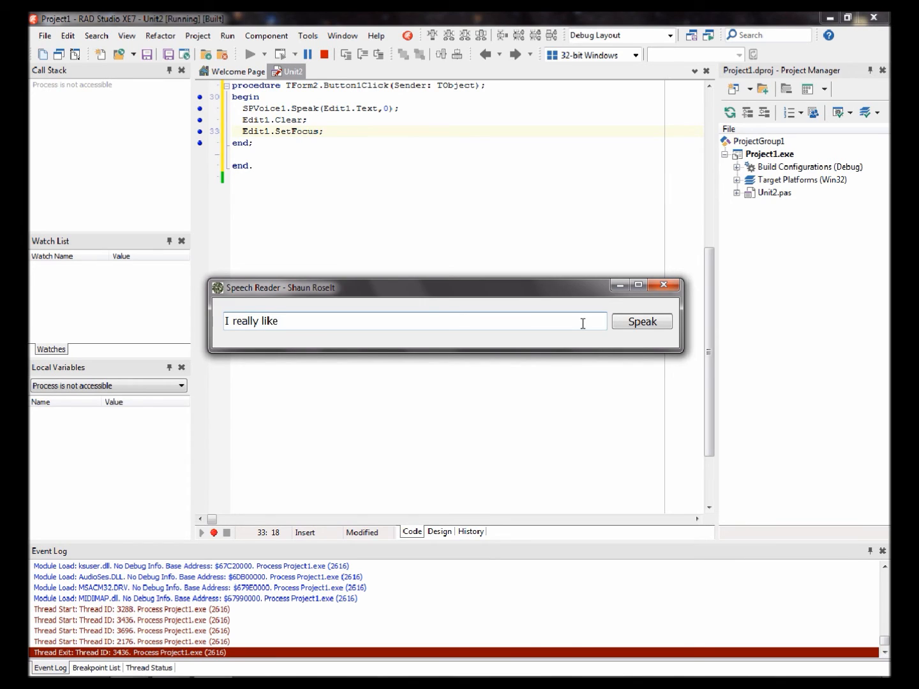
{"action": "type", "text": "programming"}
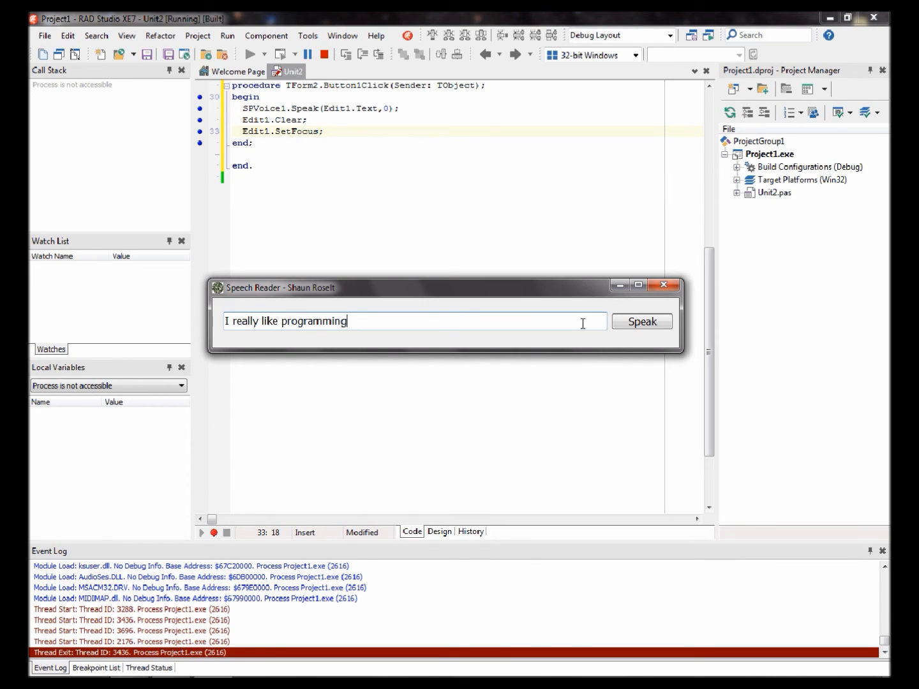
{"action": "type", "text": ". I h"}
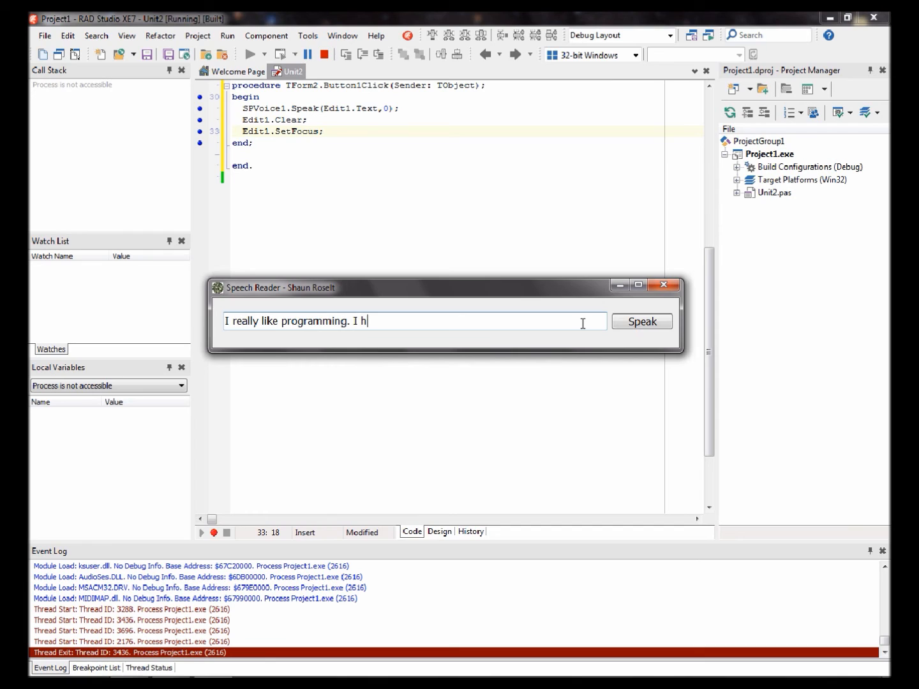
{"action": "type", "text": "ope you enjoy"}
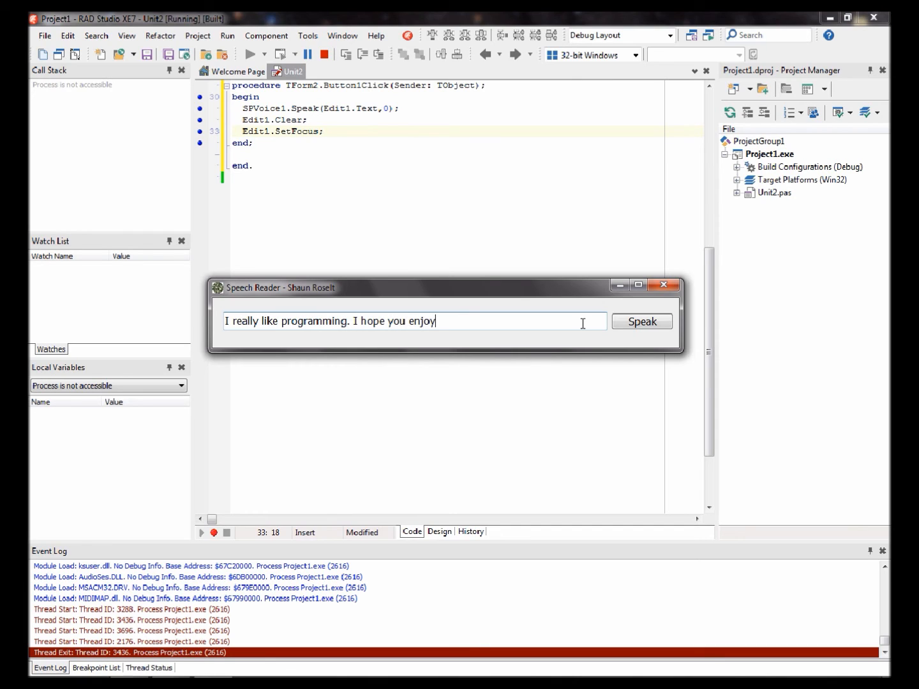
{"action": "type", "text": "ed"}
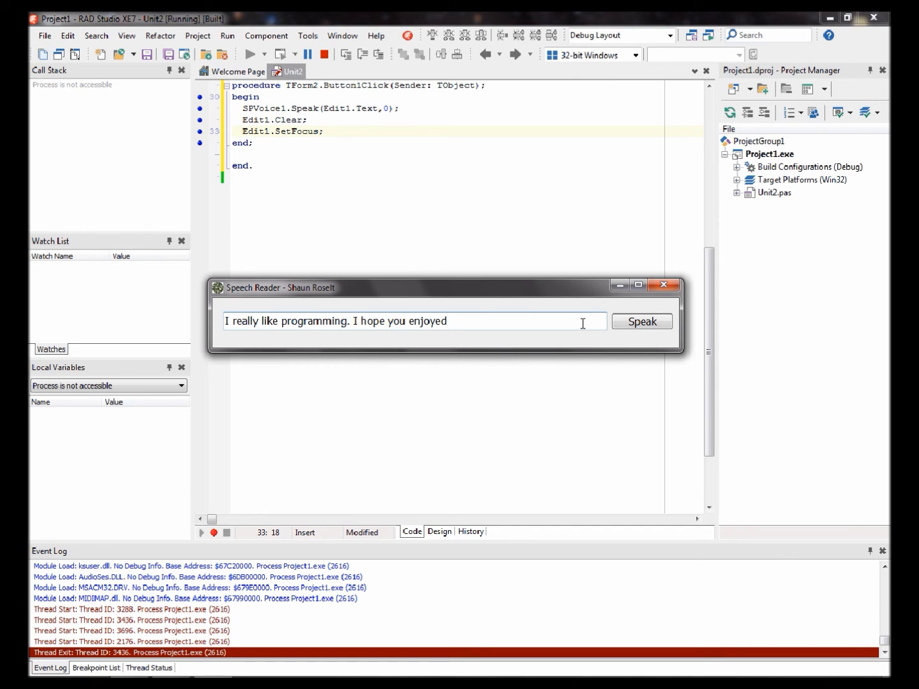
{"action": "type", "text": "this video!"}
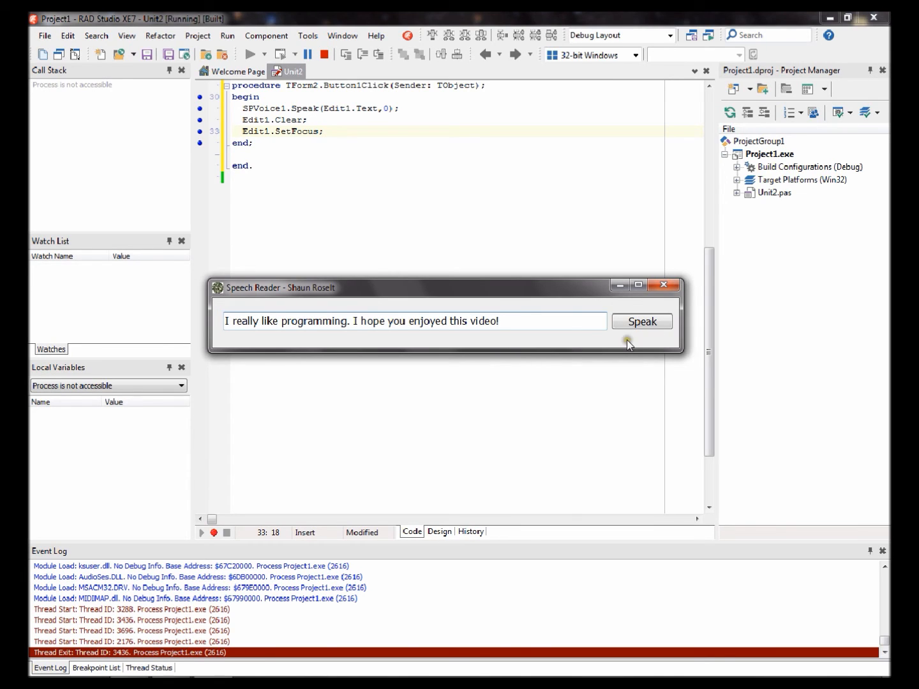
{"action": "left_click", "coordinate": [642, 322]}
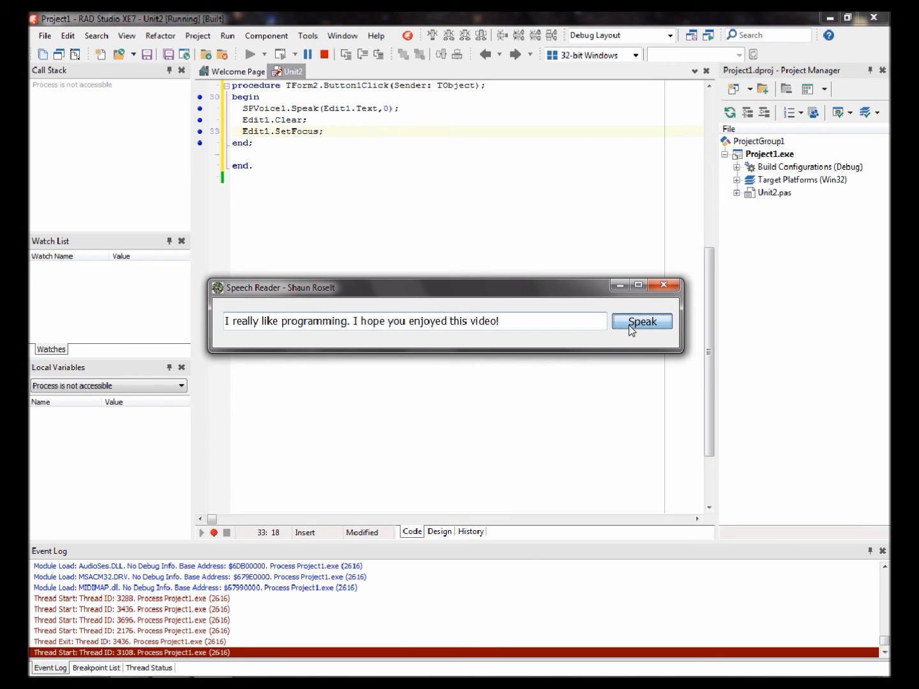
{"action": "left_click", "coordinate": [641, 321]}
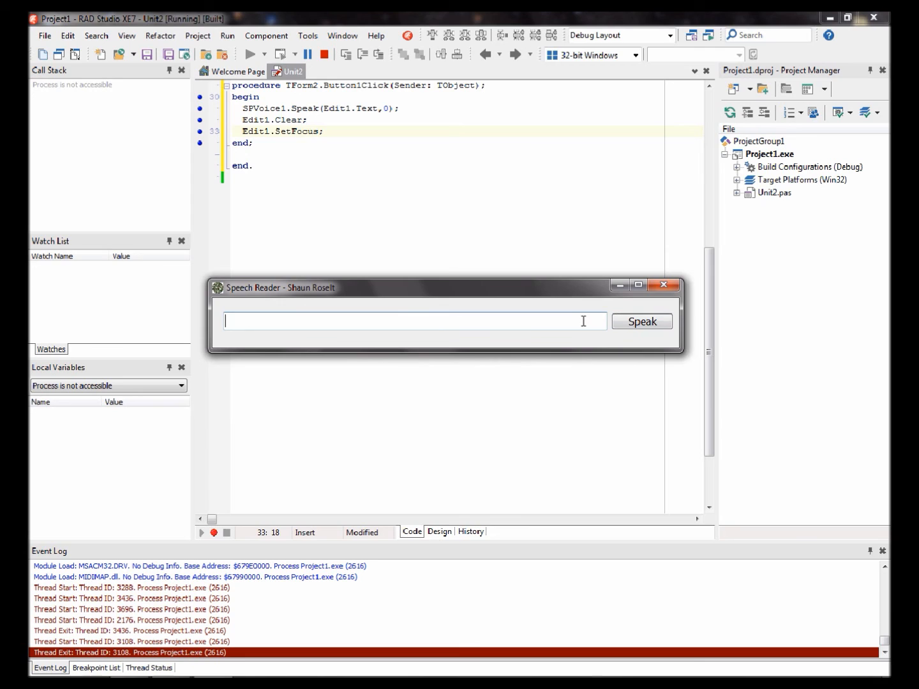
Step: Enter 'Thanks' and have the app speak it
{"action": "type", "text": "Thanks"}
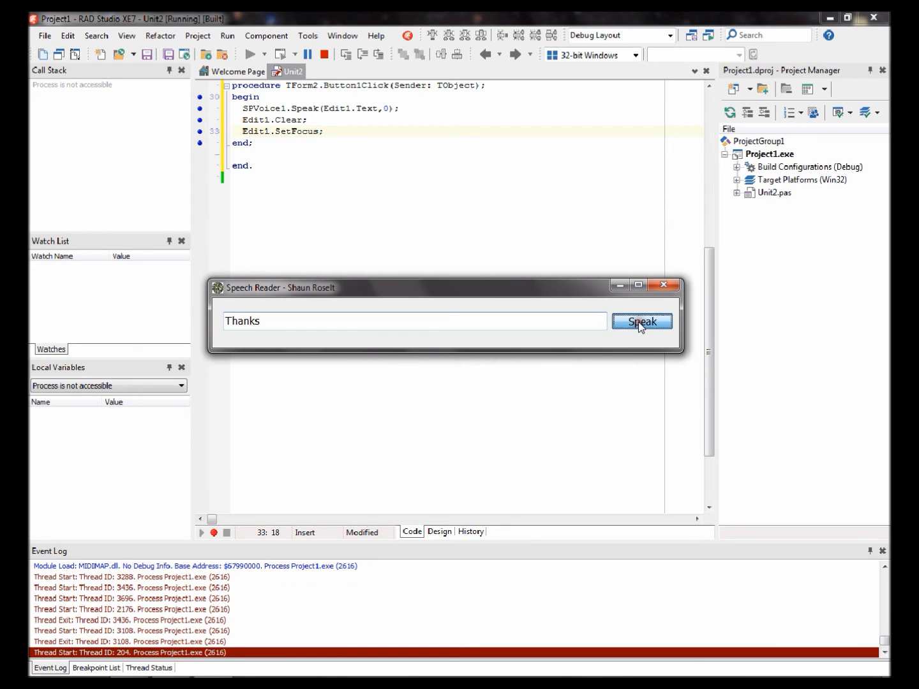
{"action": "left_click", "coordinate": [642, 322]}
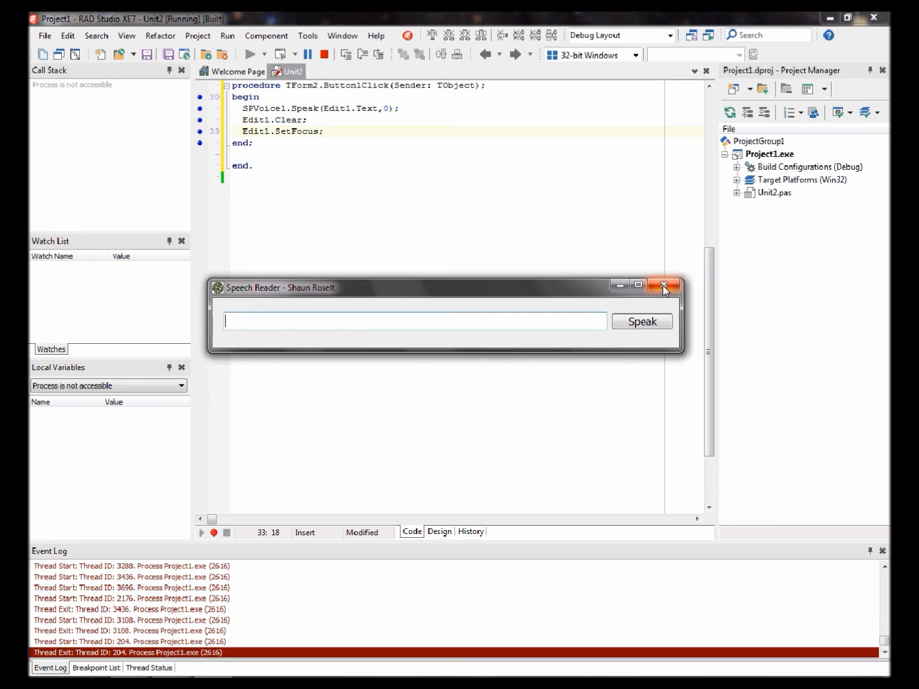
{"action": "mouse_move", "coordinate": [664, 285]}
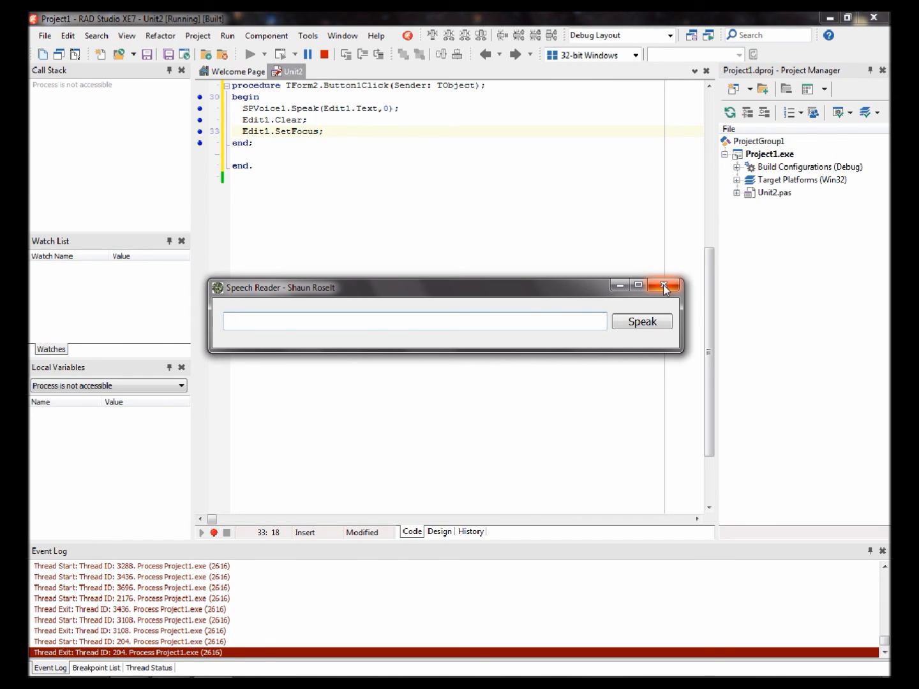
Step: Close the running Speech Reader window, returning to the IDE's click-handler code
{"action": "left_click", "coordinate": [415, 322]}
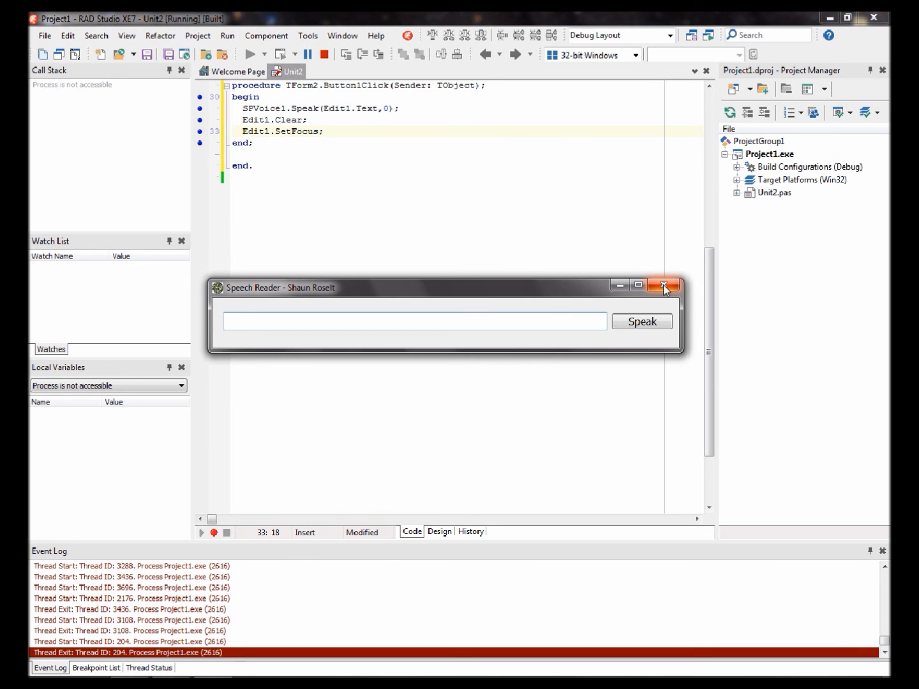
{"action": "left_click", "coordinate": [664, 285]}
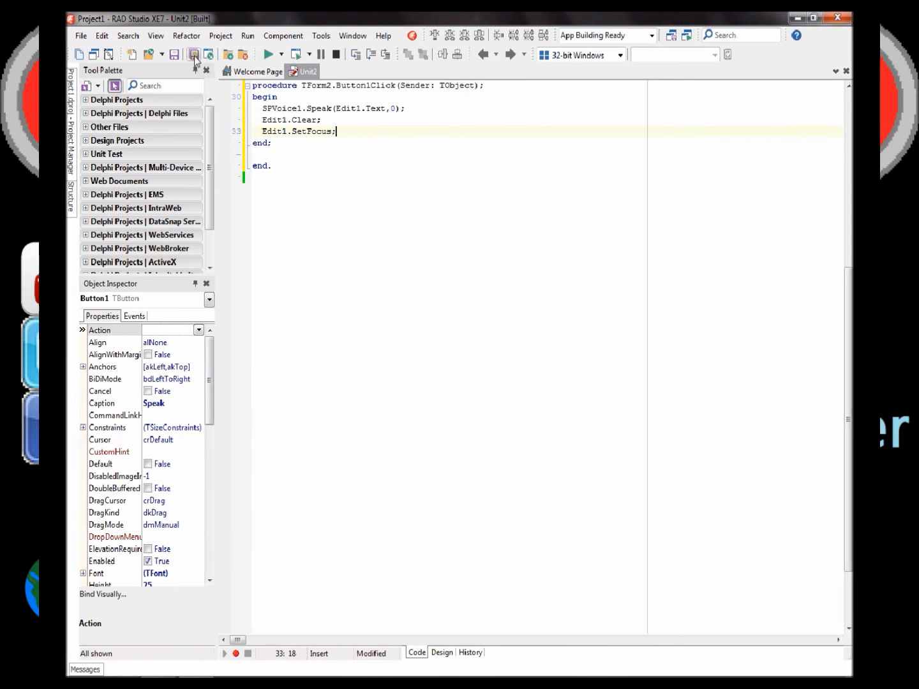